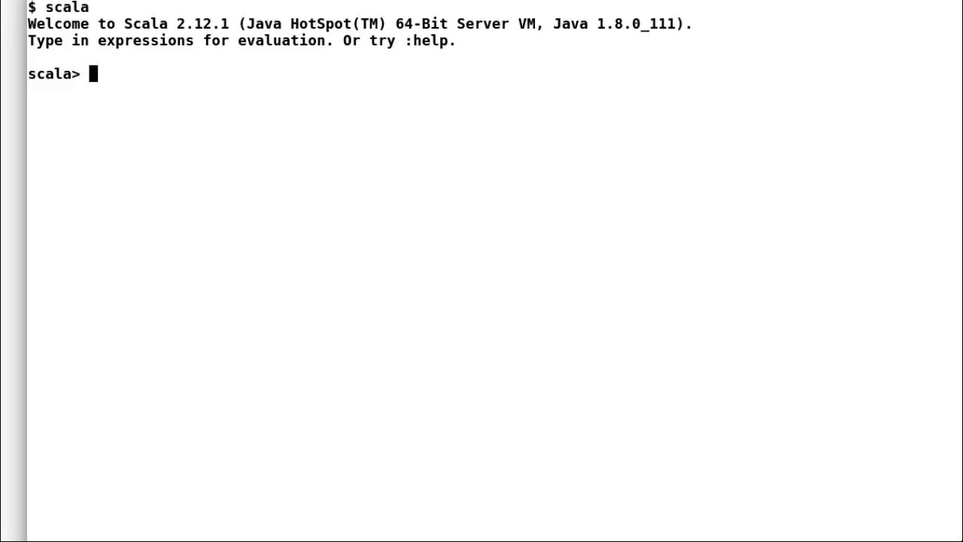
# Evaluate val e = { println("evaluating"); 9 }, printing evaluating and binding e: Int = 9
pyautogui.write('val e =')
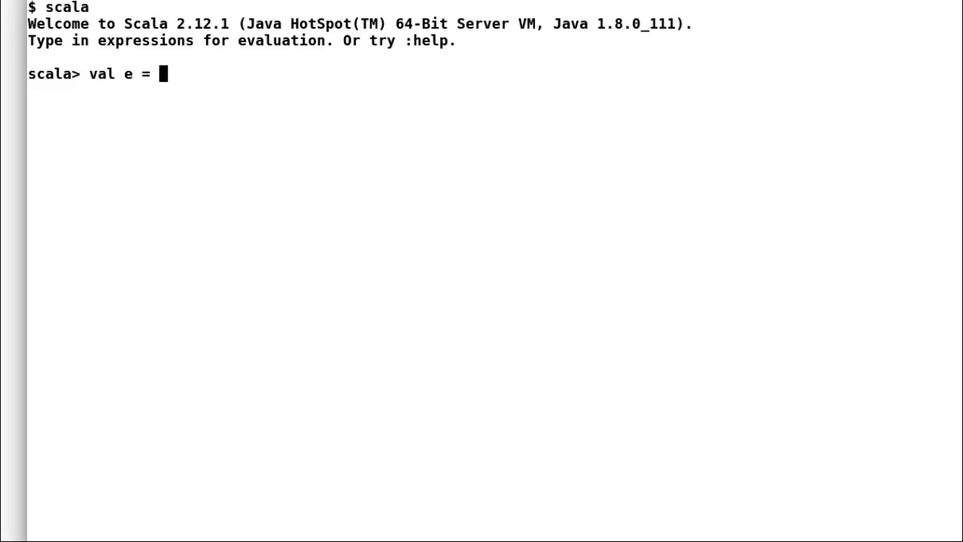
pyautogui.write('{')
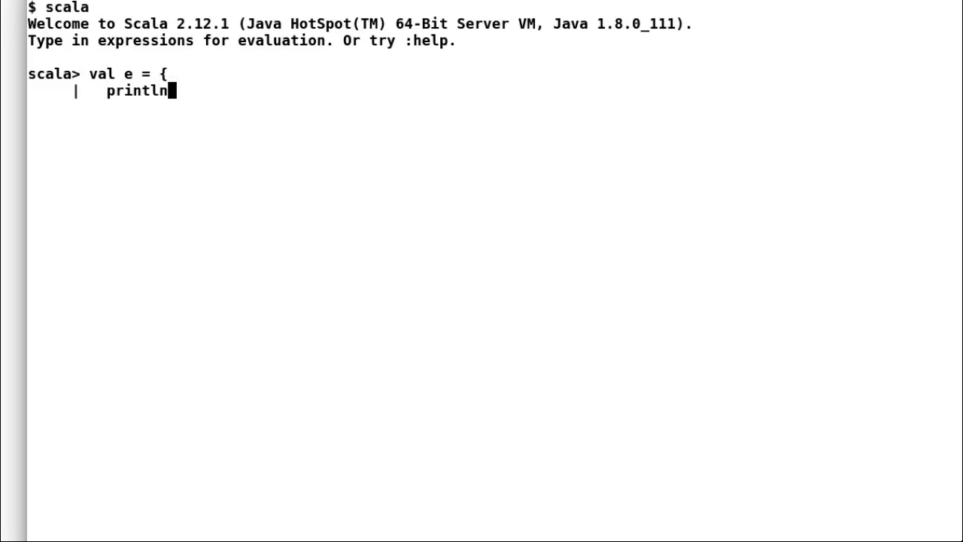
pyautogui.write('("e')
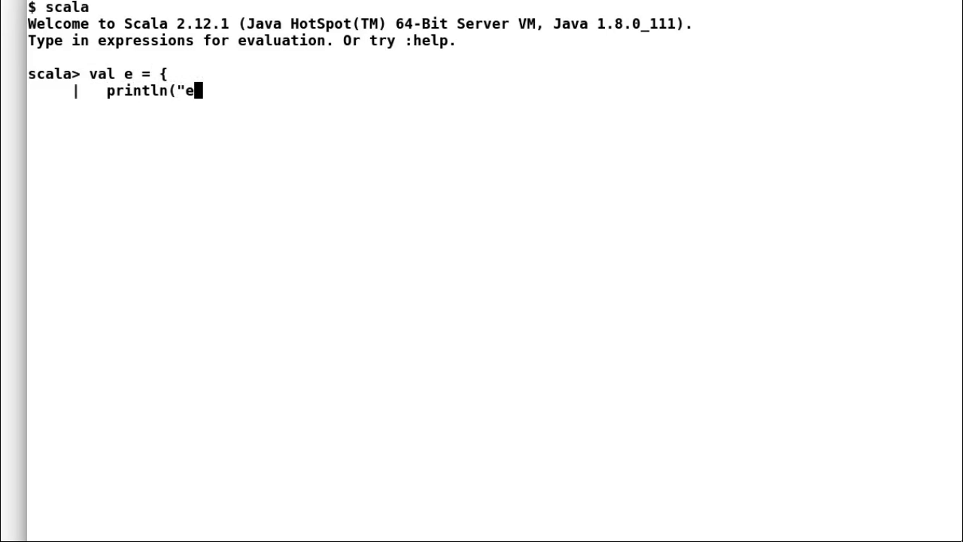
pyautogui.write('valu')
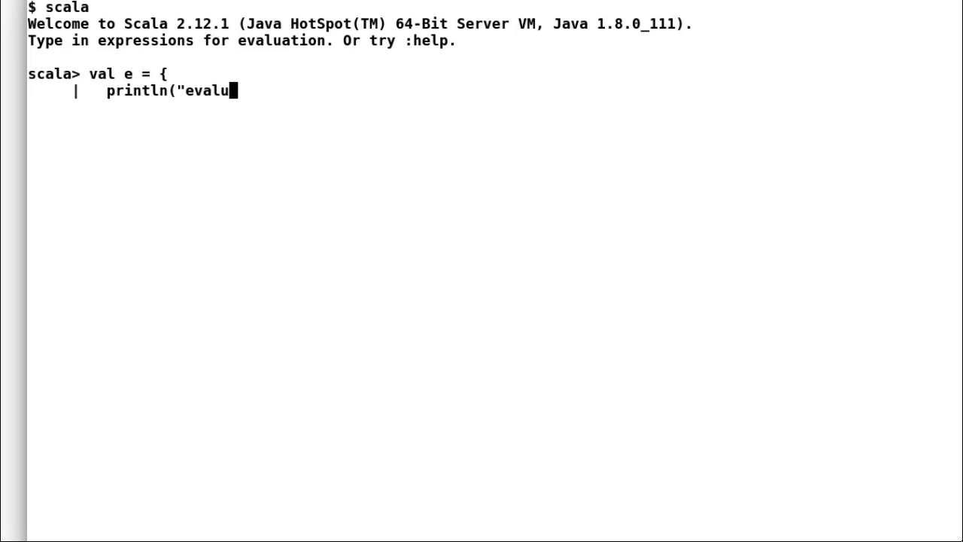
pyautogui.write('ating")')
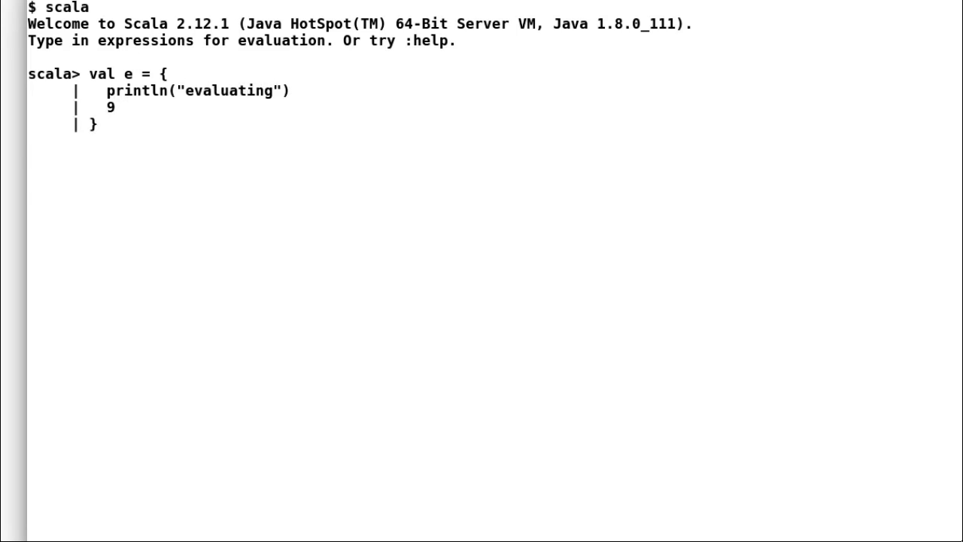
pyautogui.press('Return')
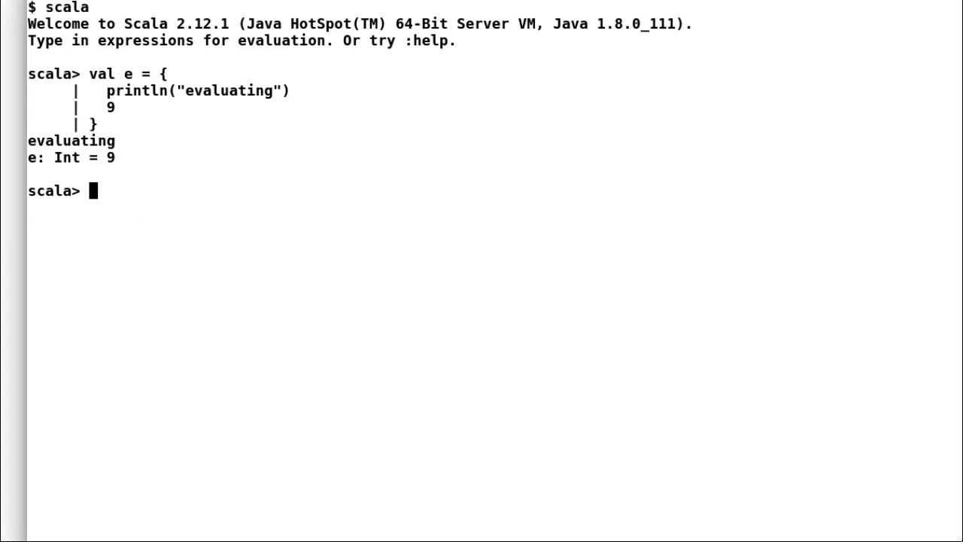
# Define lazy val l = { println("evaluating"); 9 }, reported as l: Int = <lazy>
pyautogui.write('lazy val')
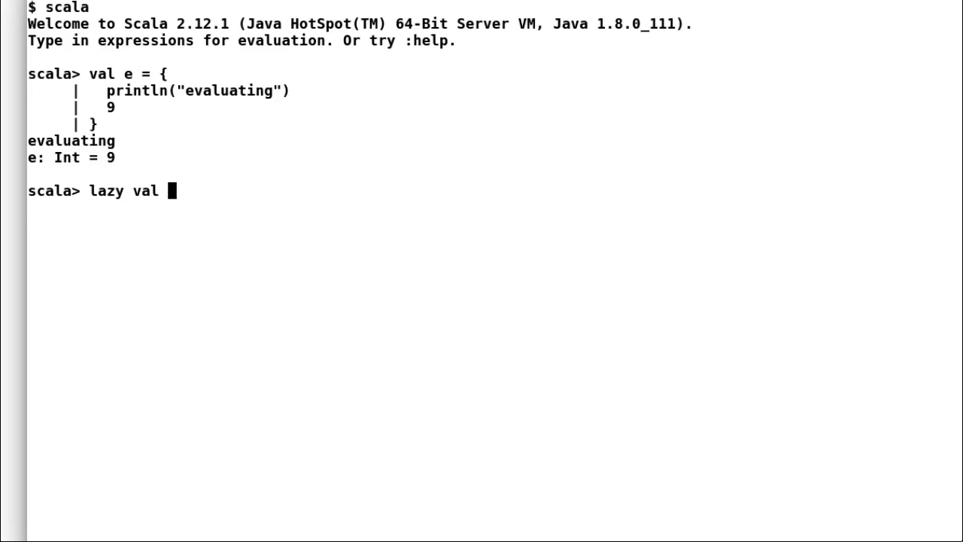
pyautogui.write('l =')
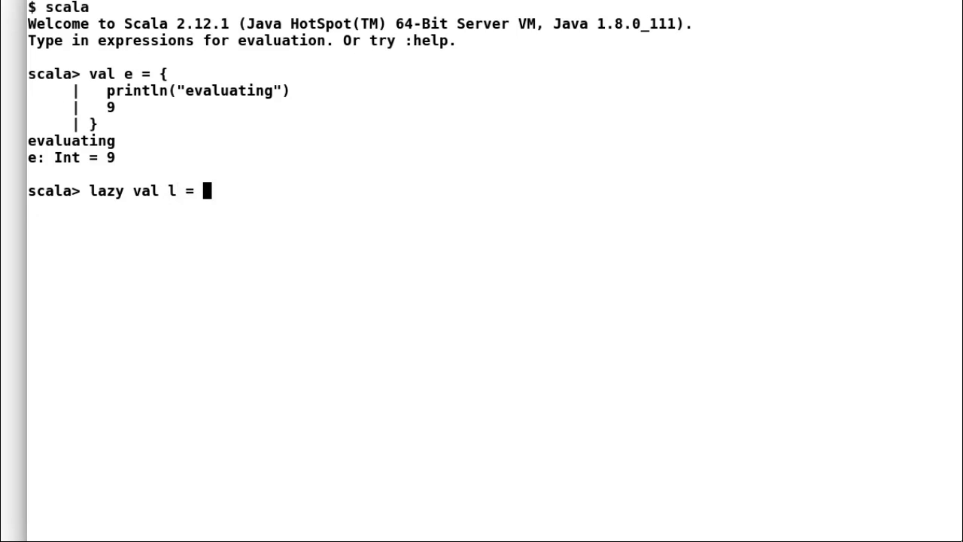
pyautogui.write('{')
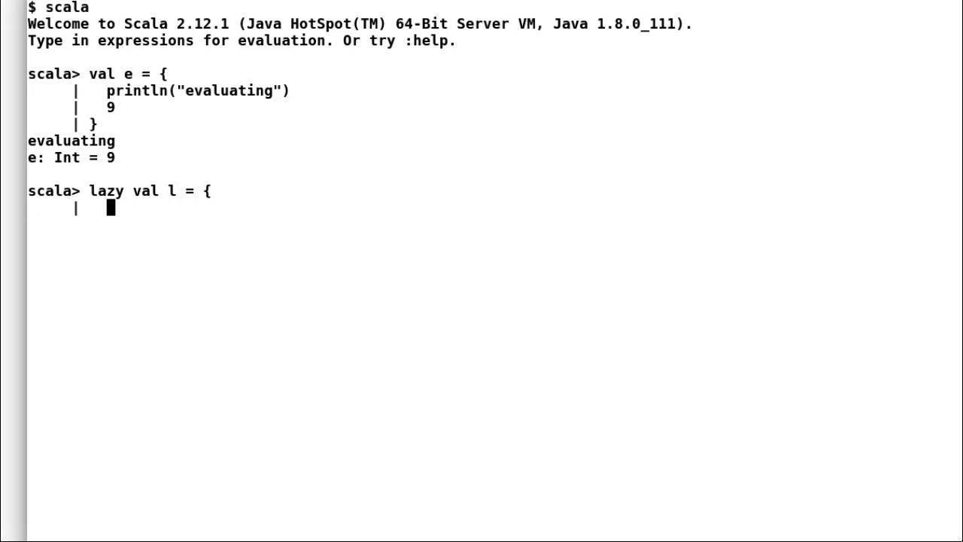
pyautogui.write('pr')
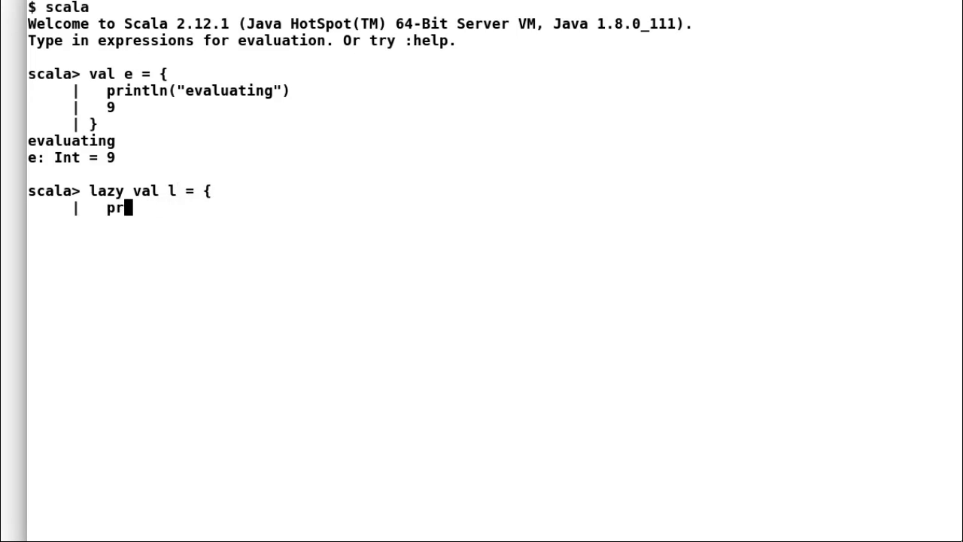
pyautogui.write('intln("')
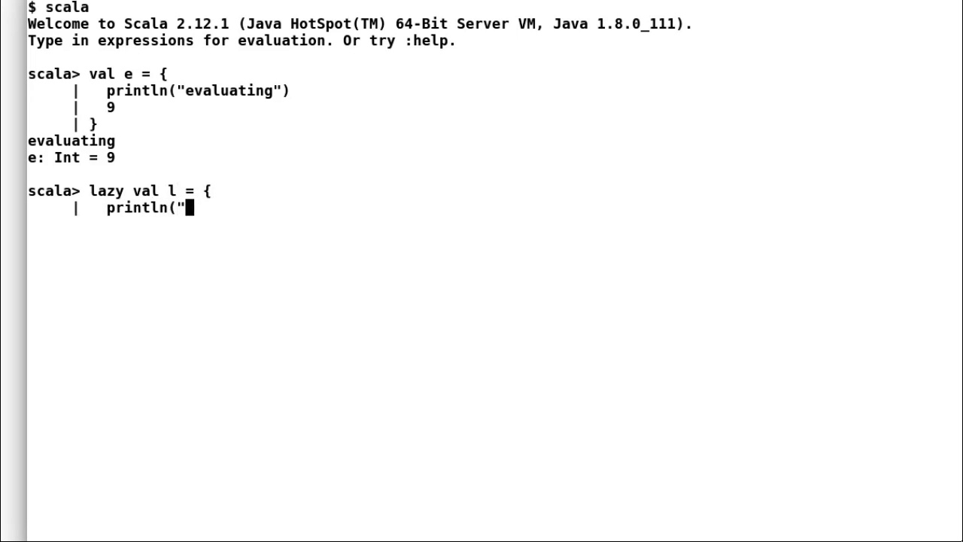
pyautogui.write('evaluat')
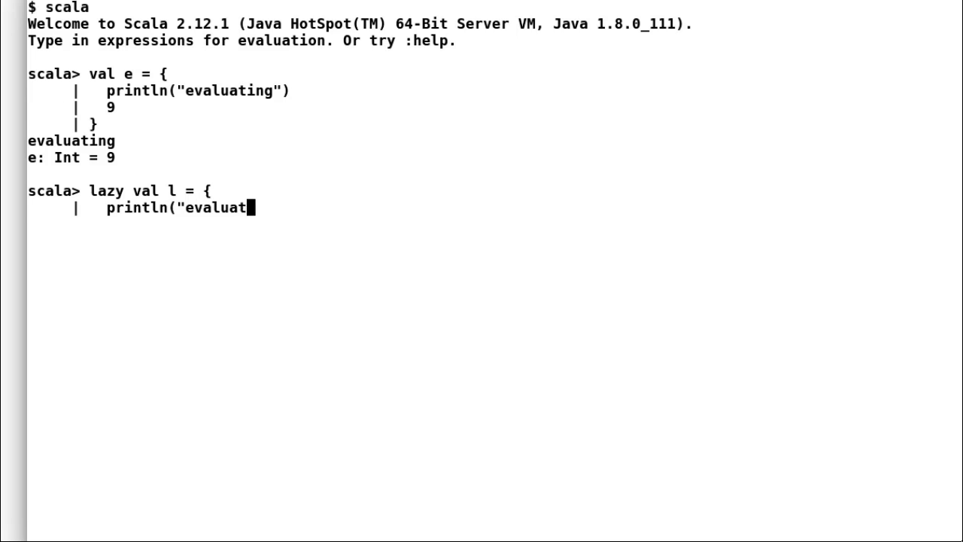
pyautogui.write('ing")')
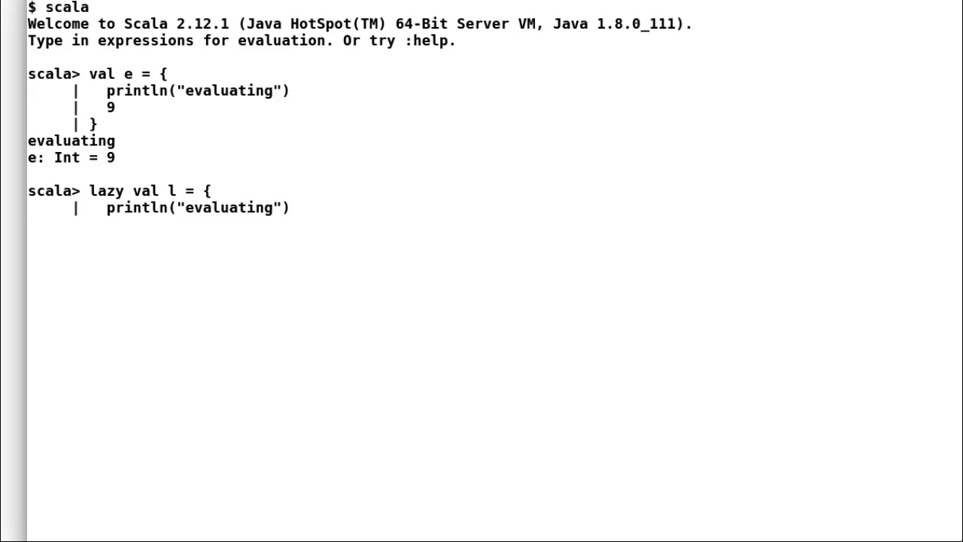
pyautogui.write('9')
pyautogui.write('}')
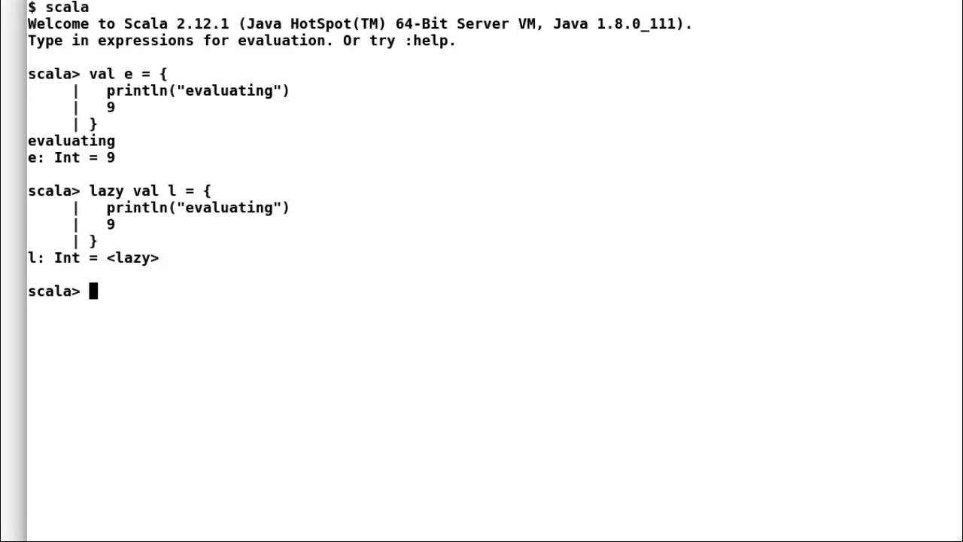
# Request l so the lazy body finally runs, printing evaluating and yielding 9
pyautogui.doubleClick(132, 257)
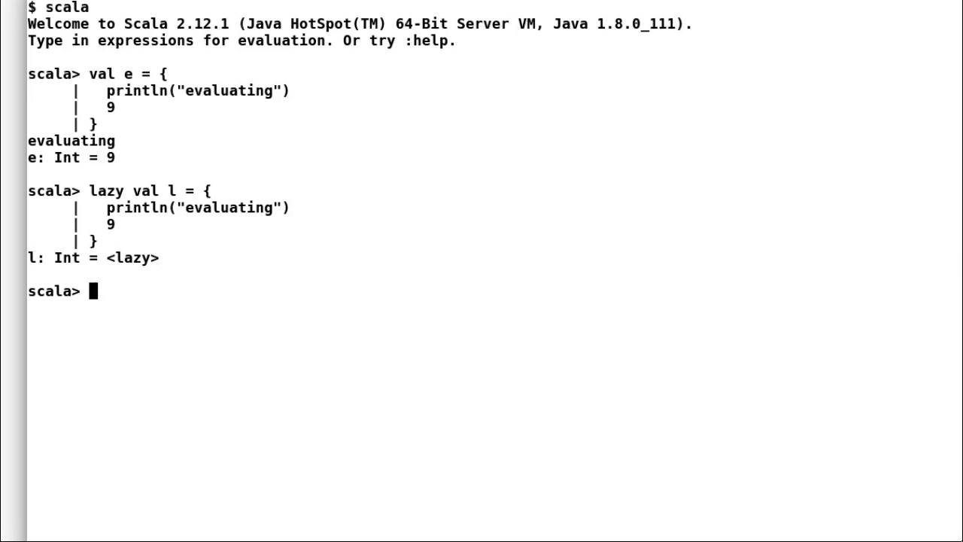
pyautogui.write('l')
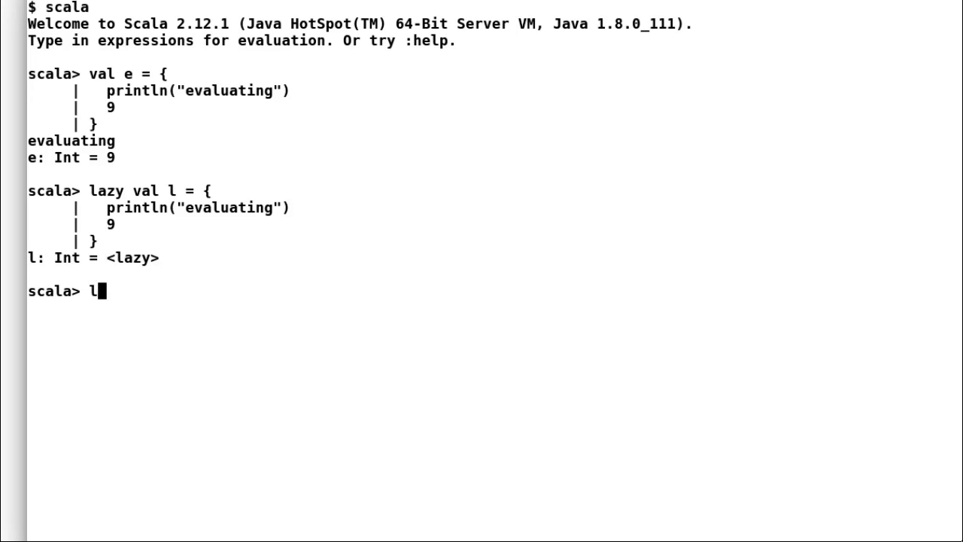
pyautogui.press('Return')
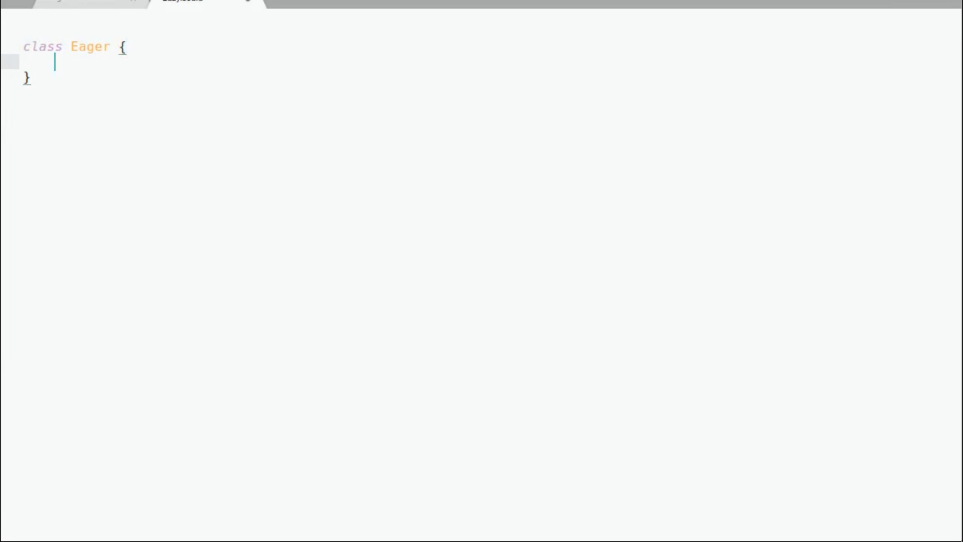
# Write class Eager with val e = { println("evaluating eager"); 9 } in Lazy.scala
pyautogui.write('val e')
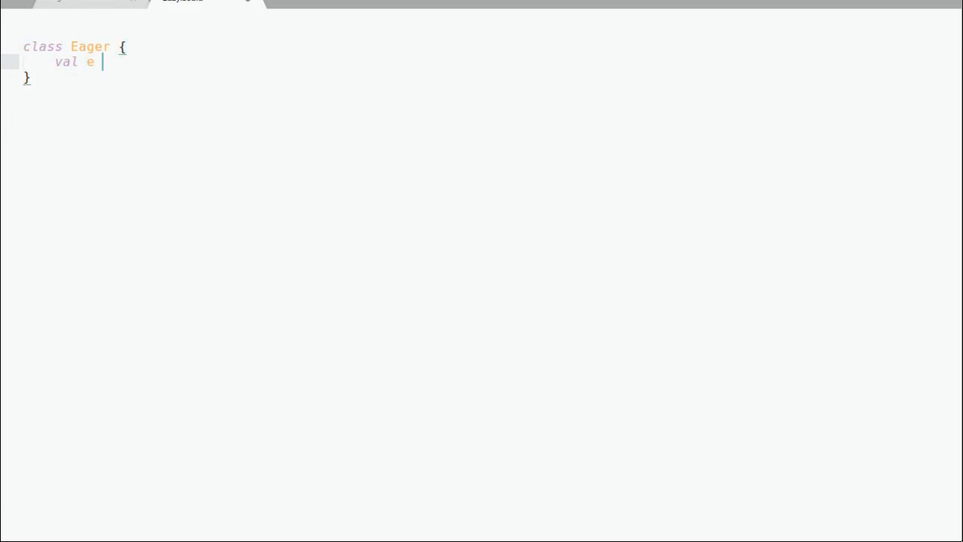
pyautogui.write('= {')
pyautogui.write('prin')
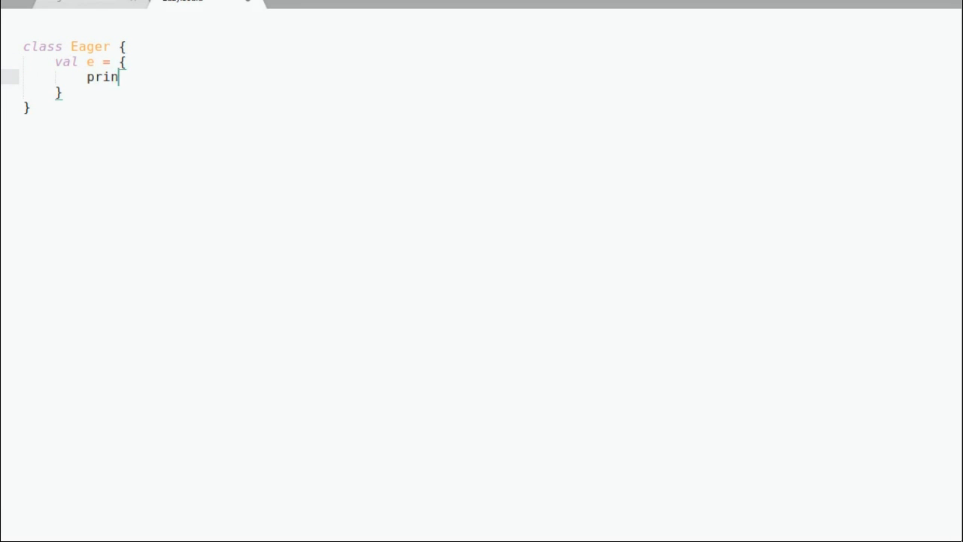
pyautogui.write('tln()')
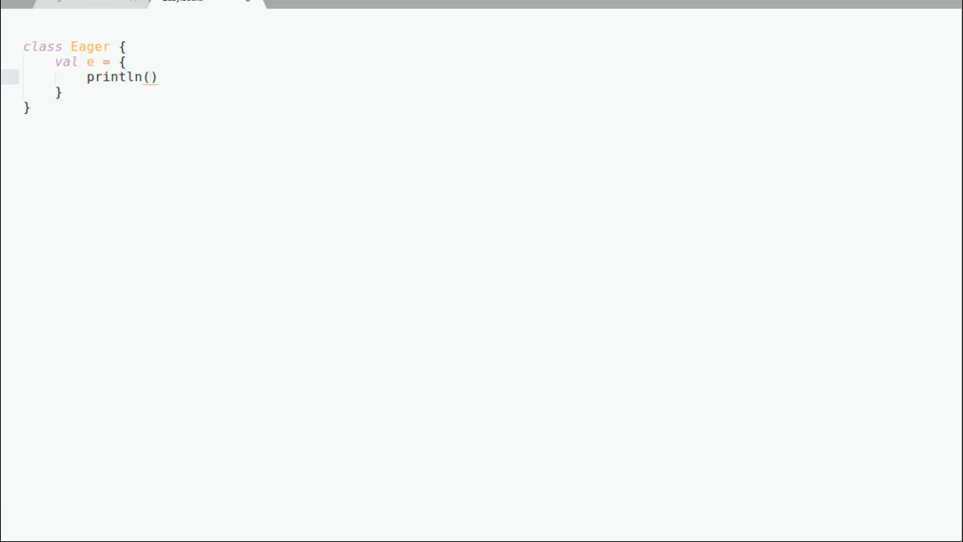
pyautogui.write('"eva"')
pyautogui.write('9')
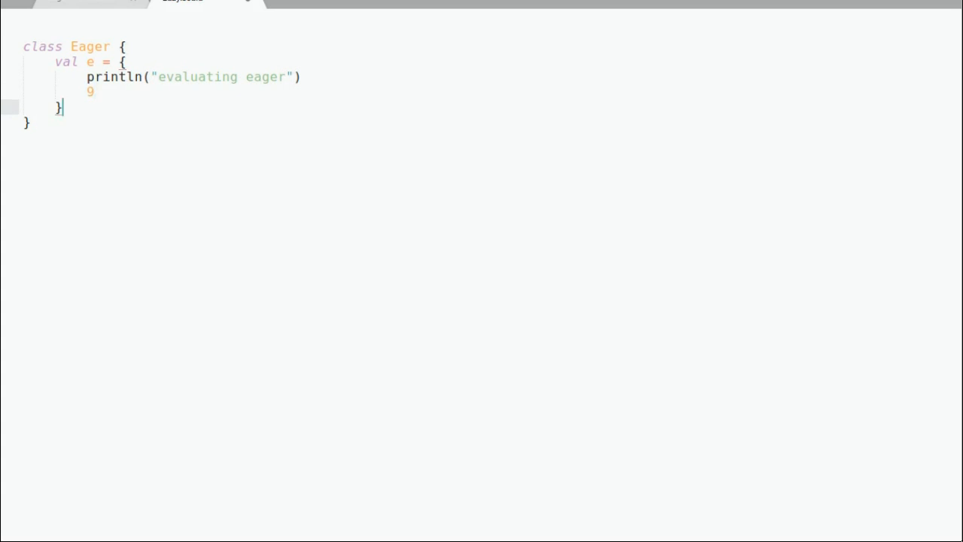
# Write class Lazy with lazy val l = { println("evaluating lazy"); 9 }
pyautogui.write('class')
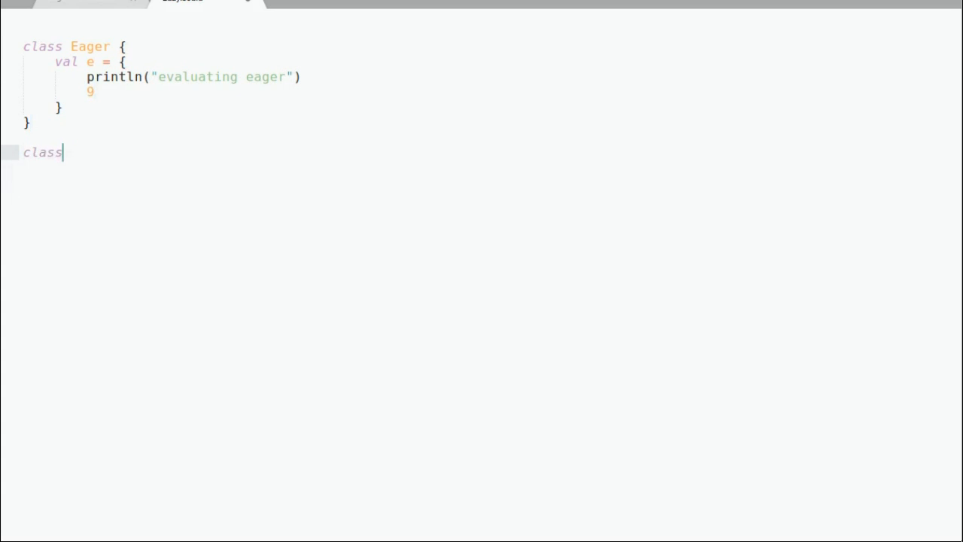
pyautogui.write('Lazy {')
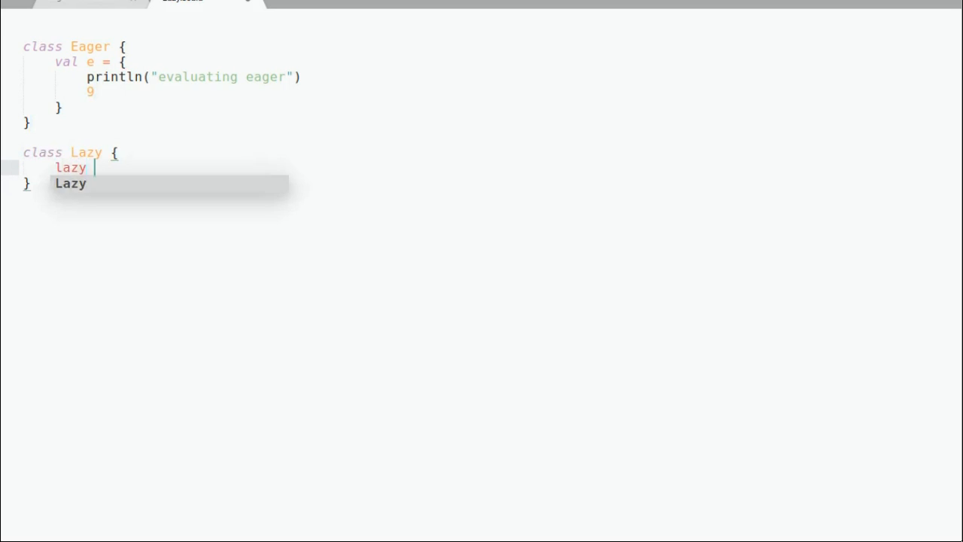
pyautogui.write('val l = {')
pyautogui.write('printl')
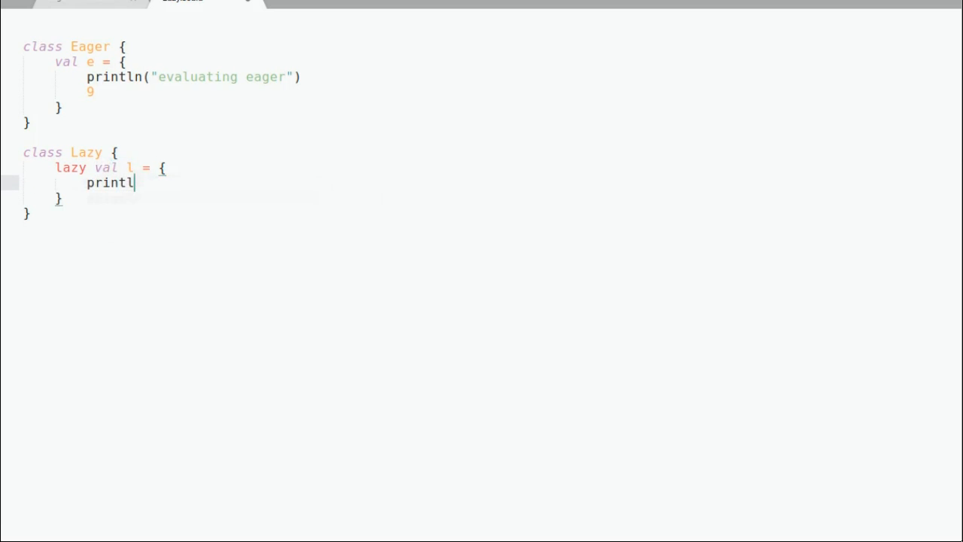
pyautogui.write('n("")')
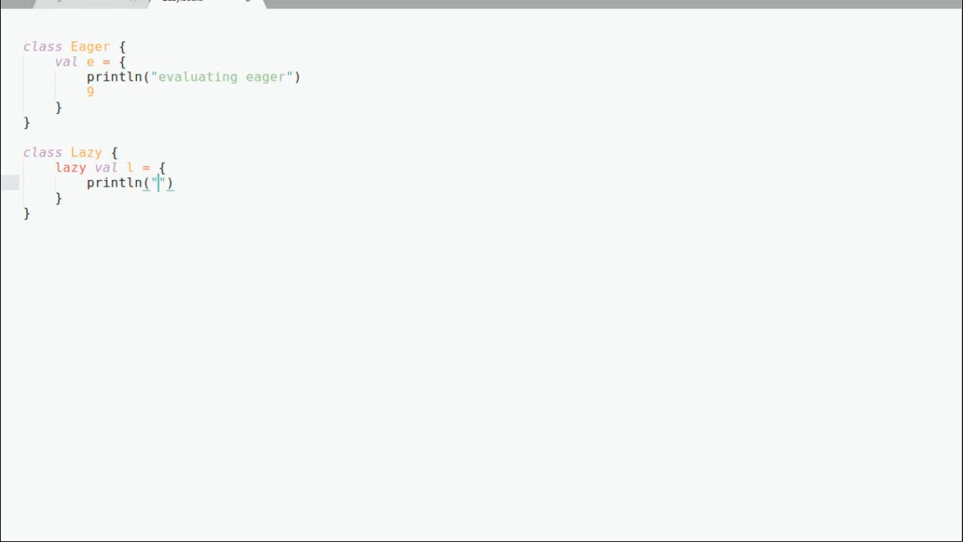
pyautogui.write('evaluating lazy')
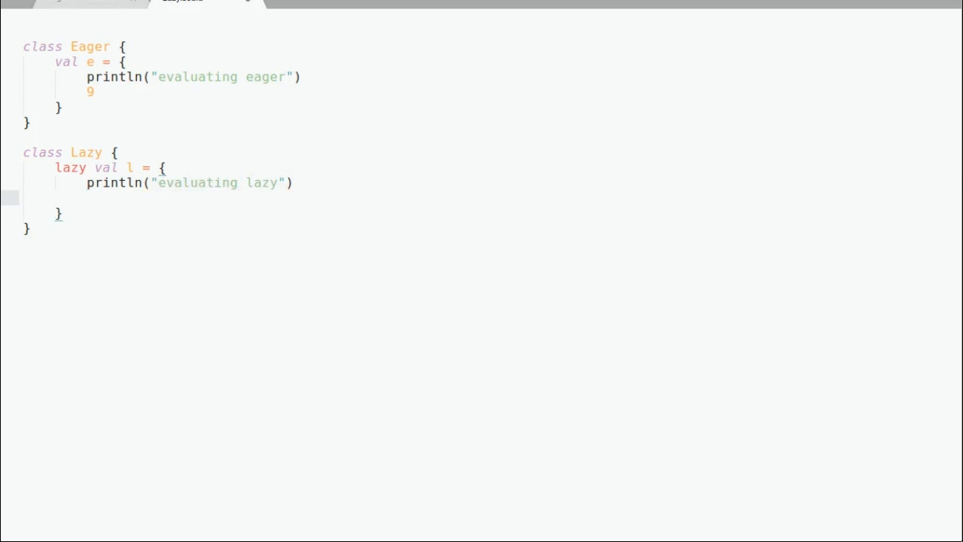
pyautogui.write('9')
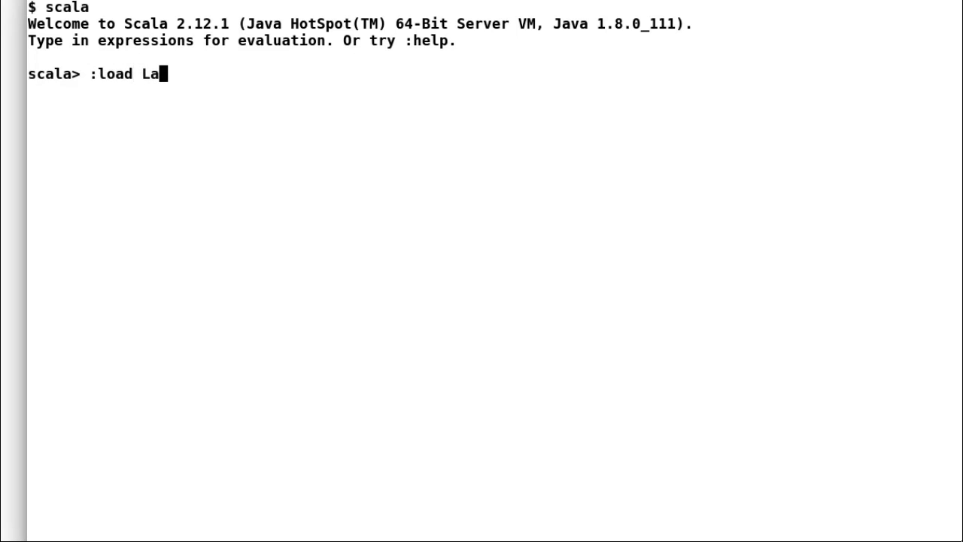
# Load Lazy.scala and create val x = new Eager(), which prints evaluating eager
pyautogui.write('zy.scala')
pyautogui.write('val')
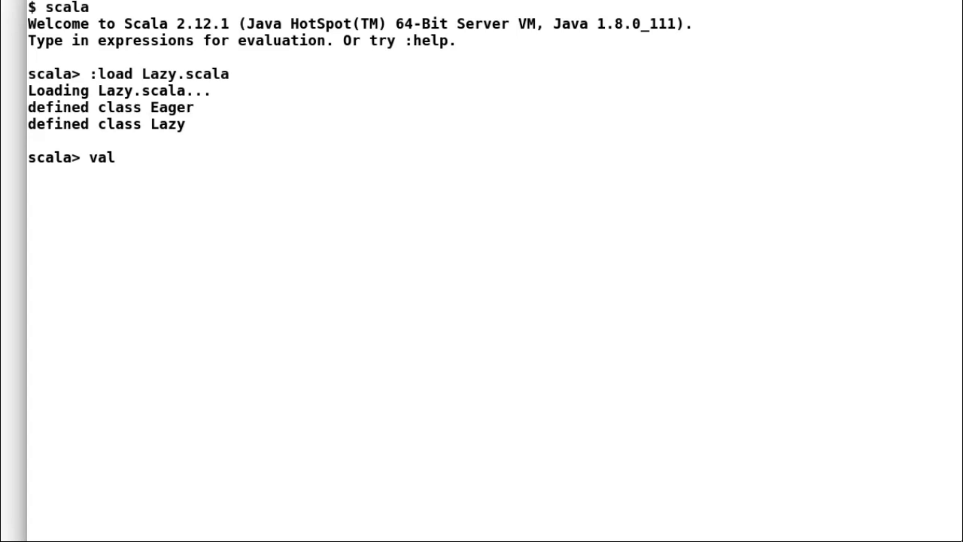
pyautogui.write('x =')
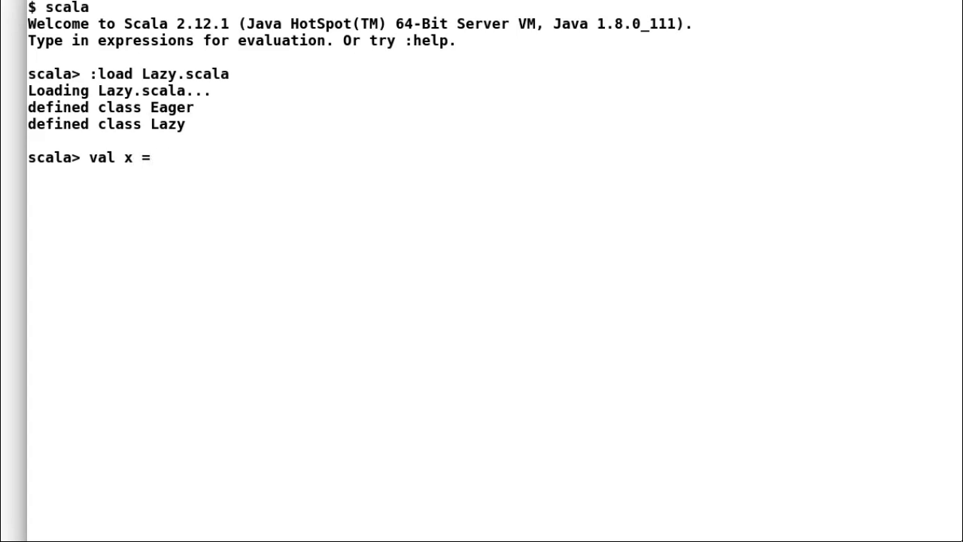
pyautogui.write('new Eager')
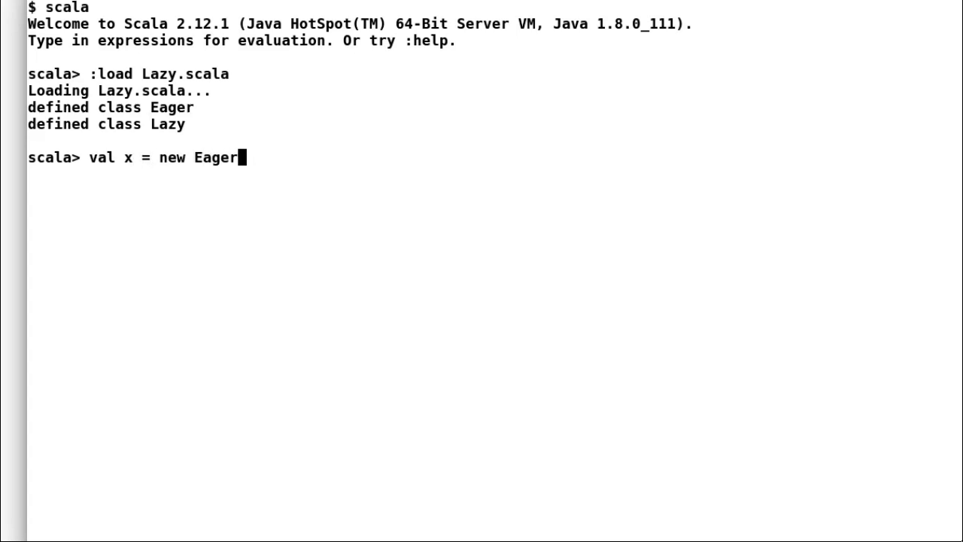
pyautogui.press('Return')
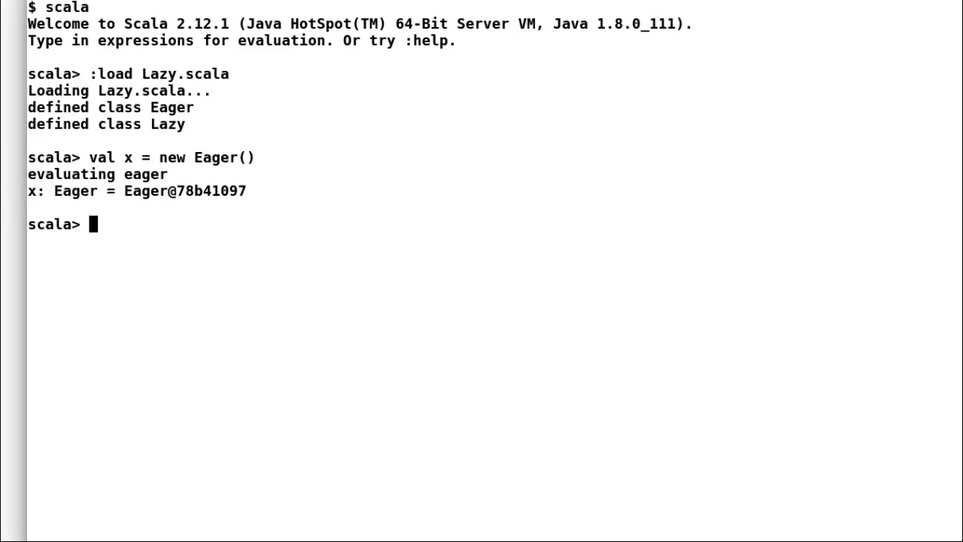
# Create val y = new Lazy() silently, then read y.l, printing evaluating lazy and res0: Int = 9
pyautogui.write('val y')
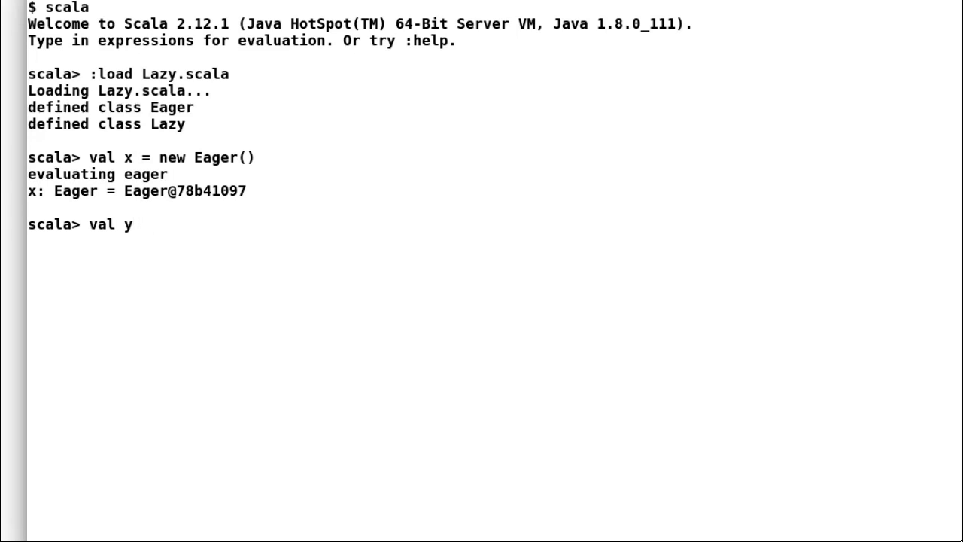
pyautogui.write('= new Laz')
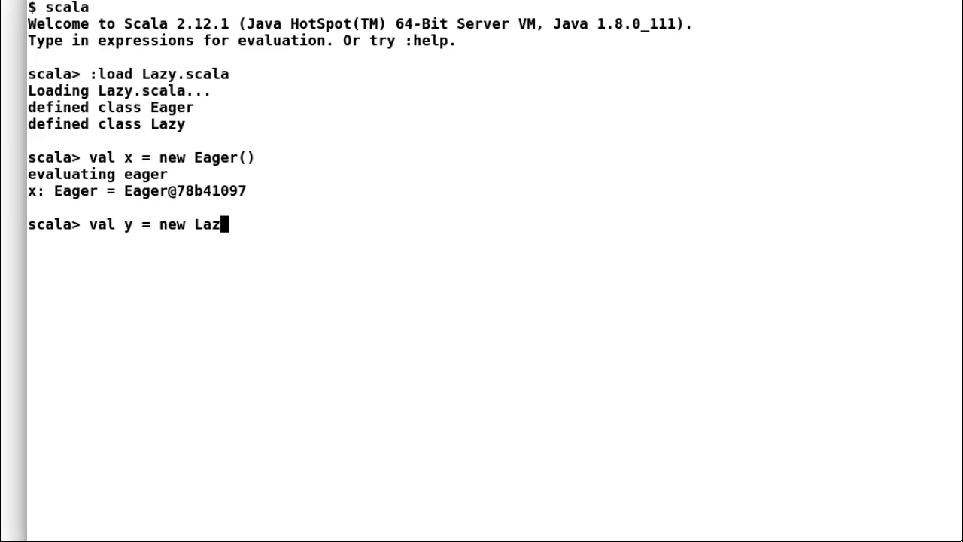
pyautogui.write('y()')
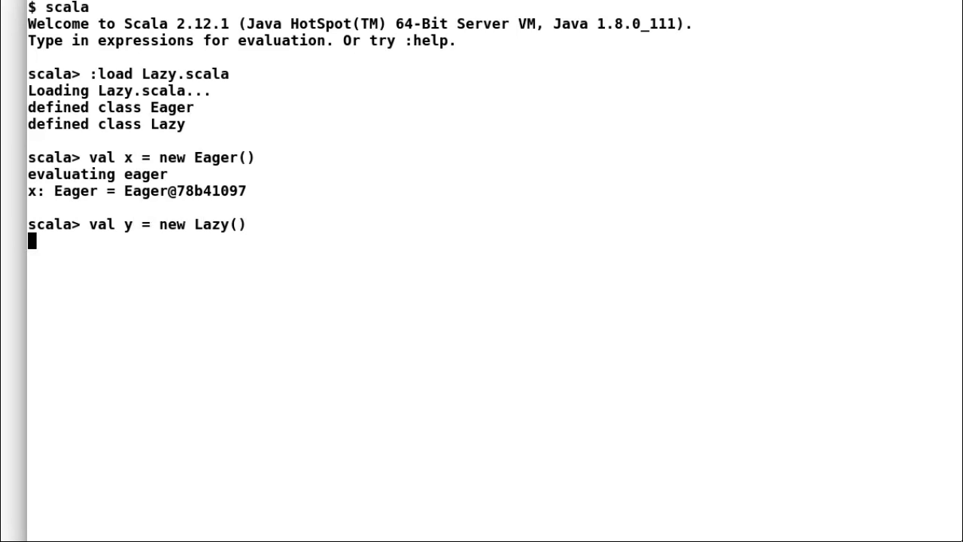
pyautogui.press('Return')
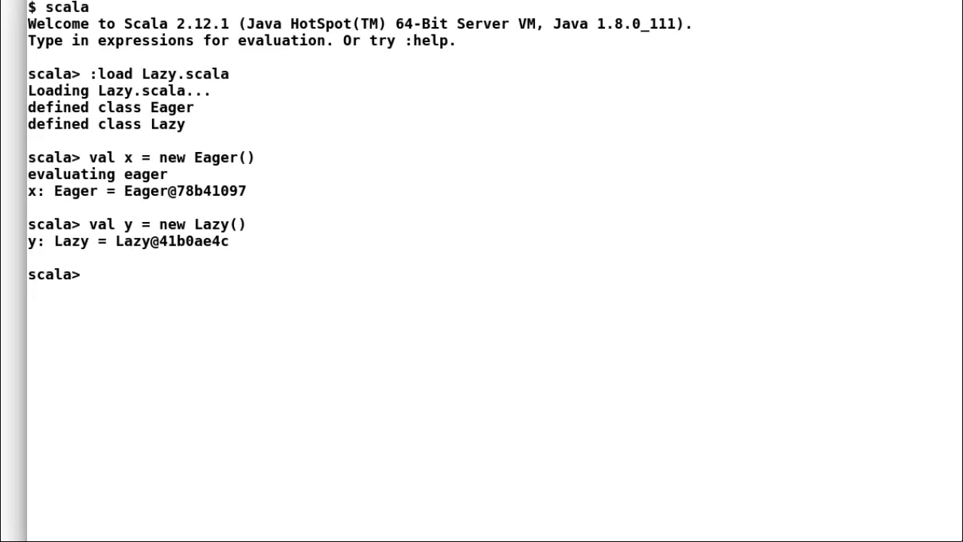
pyautogui.write('y')
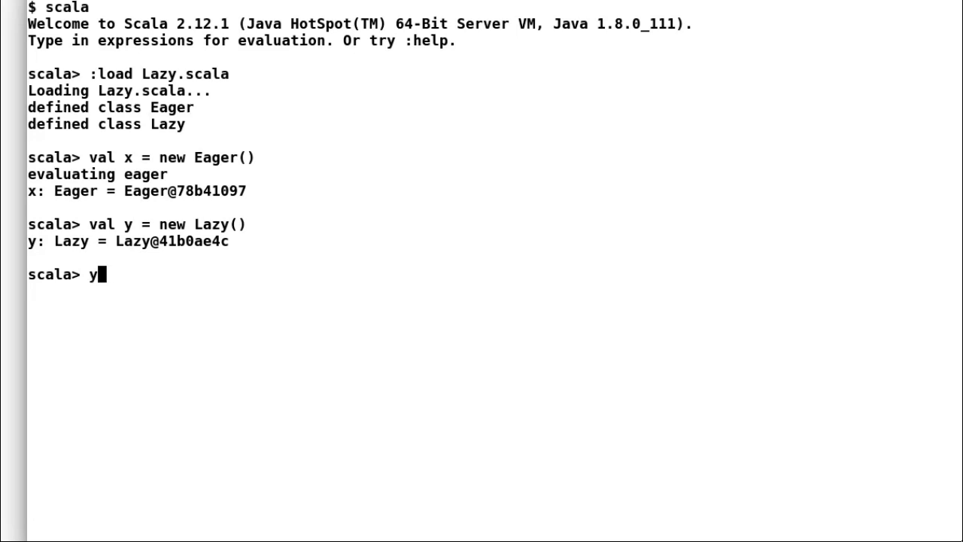
pyautogui.press('Return')
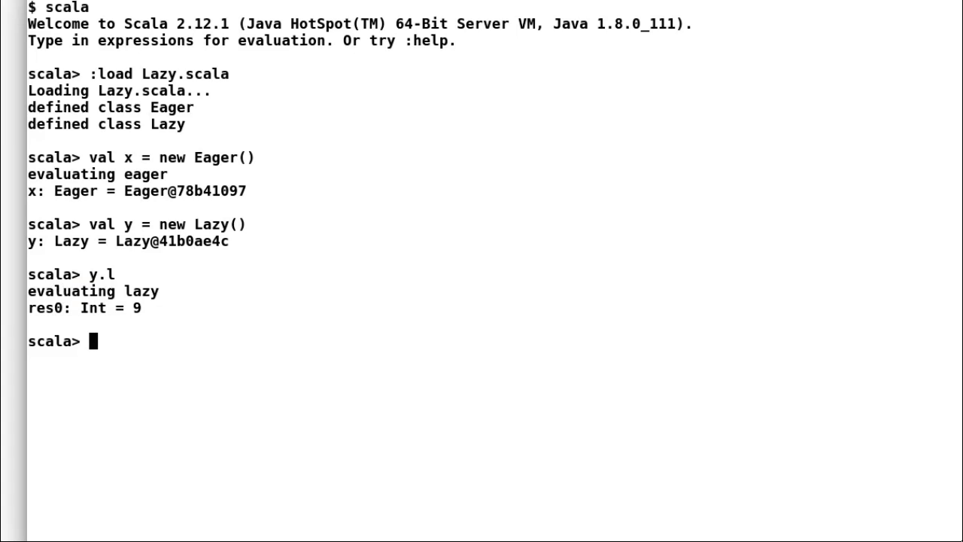
pyautogui.write('def method1(')
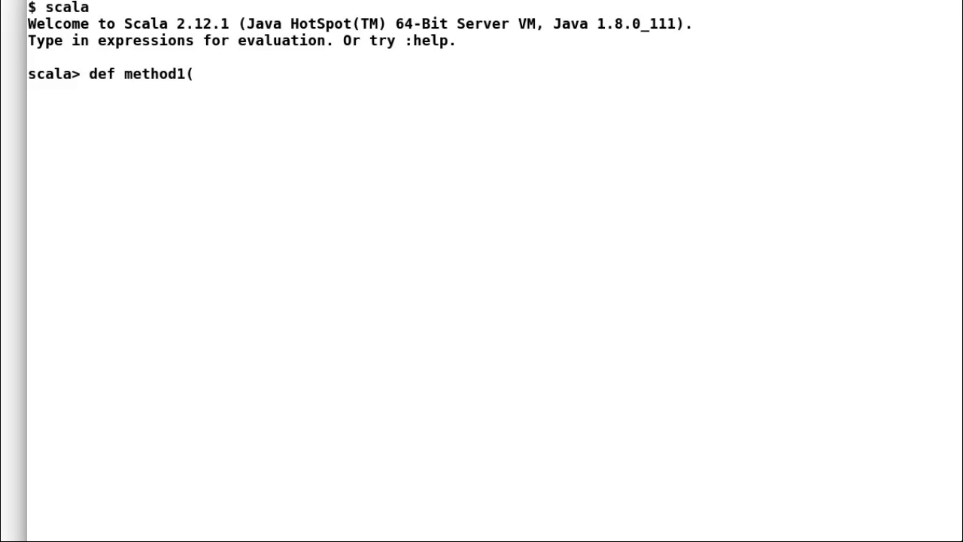
# Define method1(n: Int) printing "Method 1" then n
pyautogui.write('n: Int) {')
pyautogui.write('print')
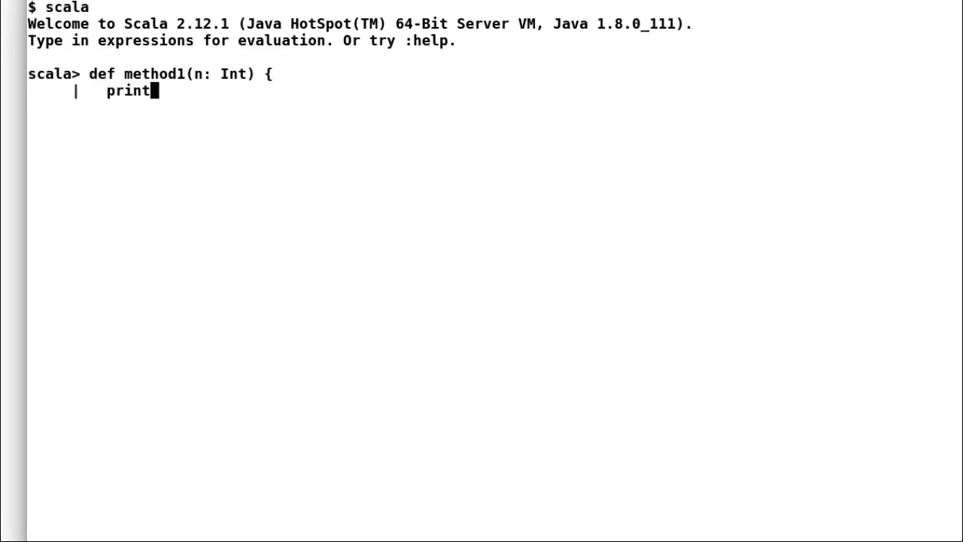
pyautogui.write('ln("Meh')
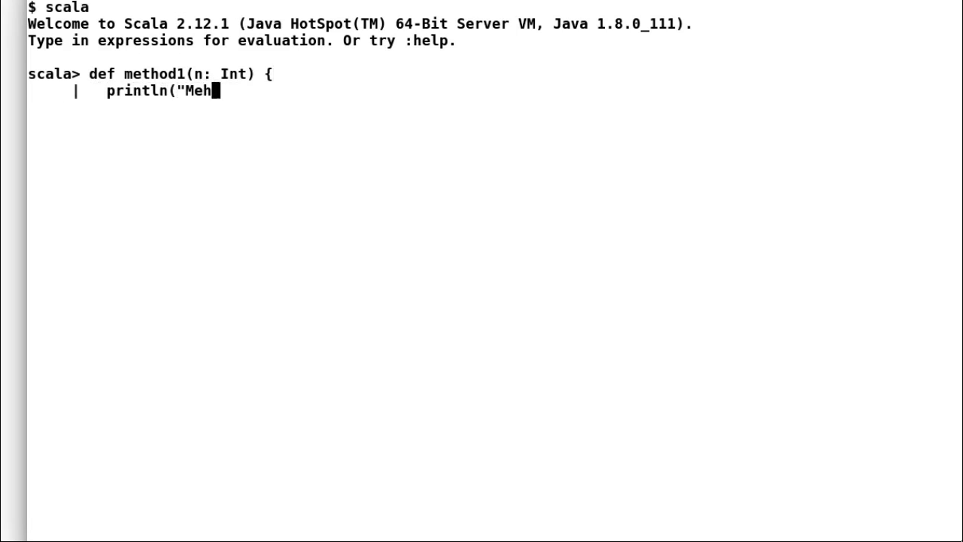
pyautogui.write('od 1")')
pyautogui.write('println(n')
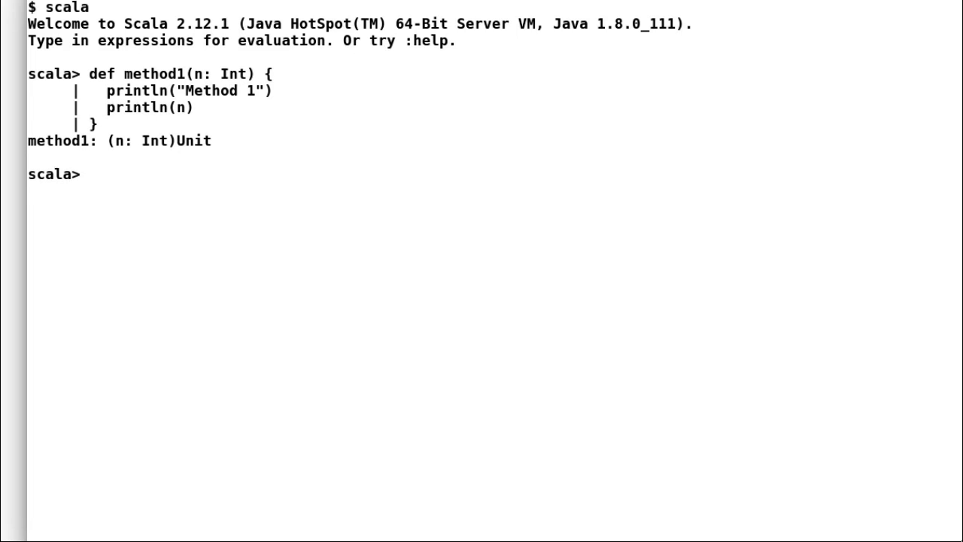
# Define by-name method2(n: => Int) printing "Method 2" then n
pyautogui.write('def method2(n')
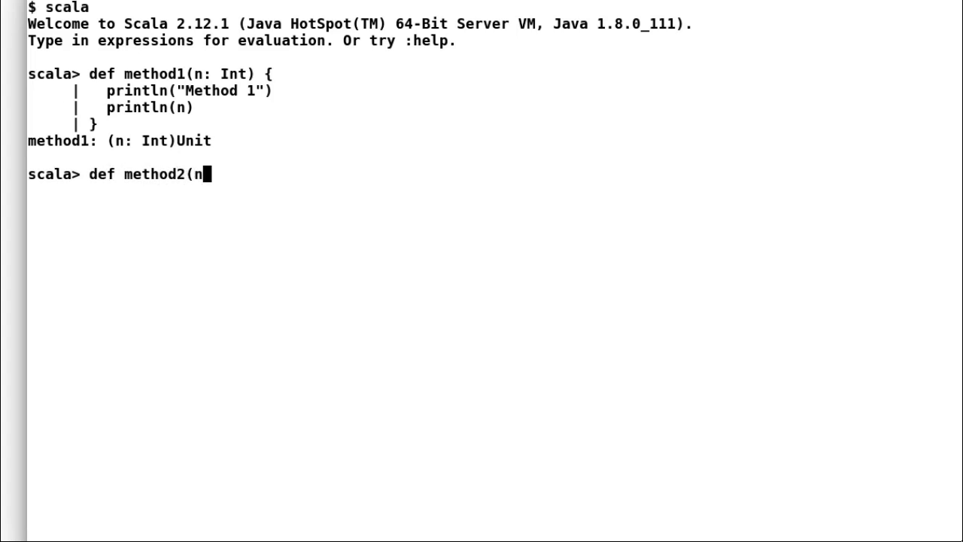
pyautogui.write(': => Int')
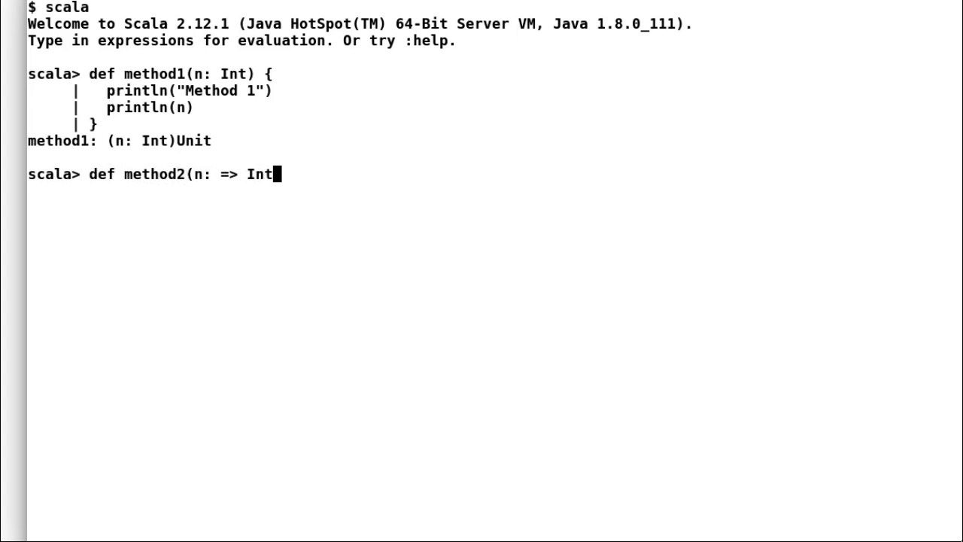
pyautogui.write(') {')
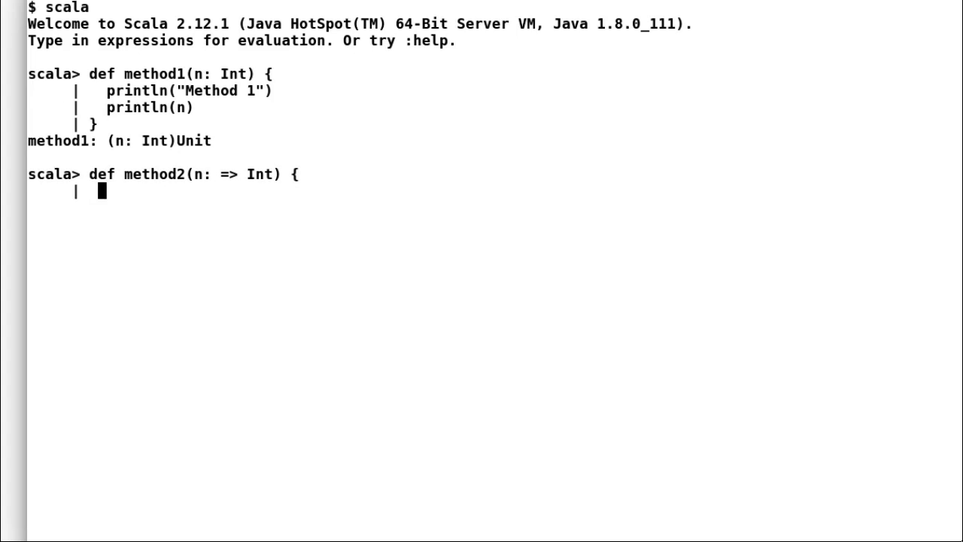
pyautogui.write('println("Meth')
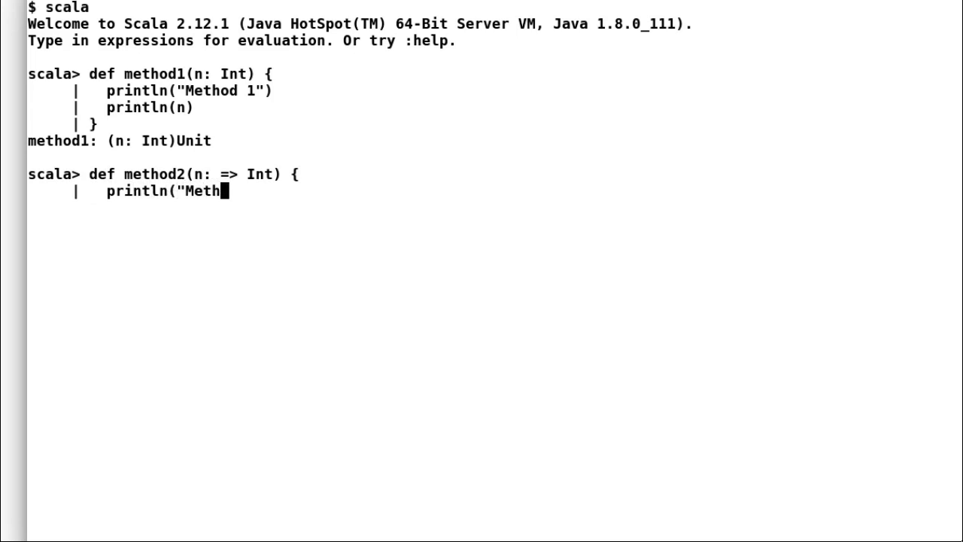
pyautogui.write('od 2")')
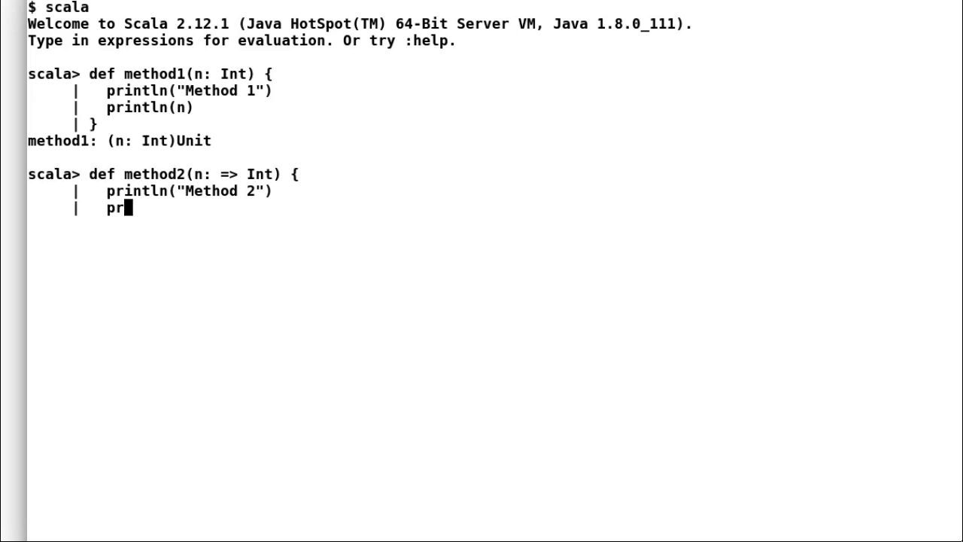
pyautogui.write('intln(n)')
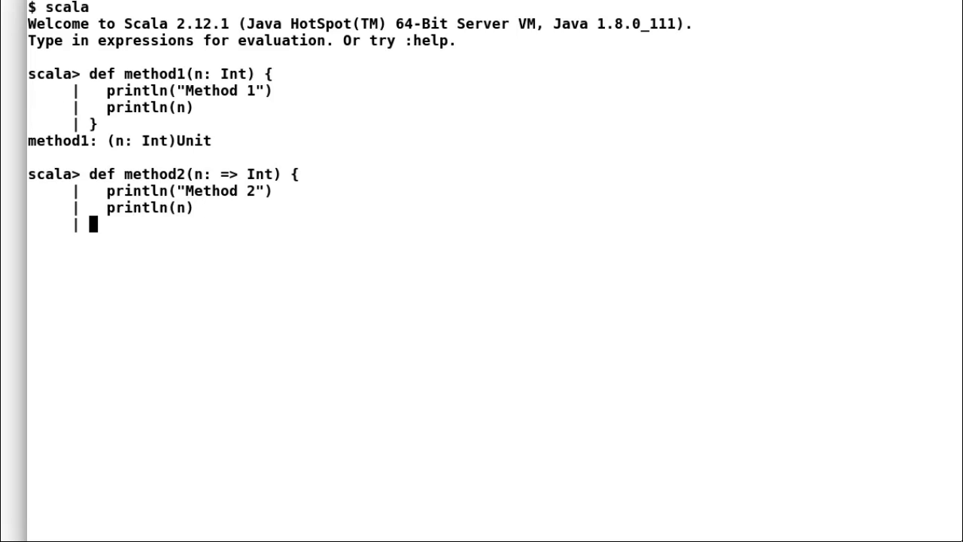
pyautogui.write('}')
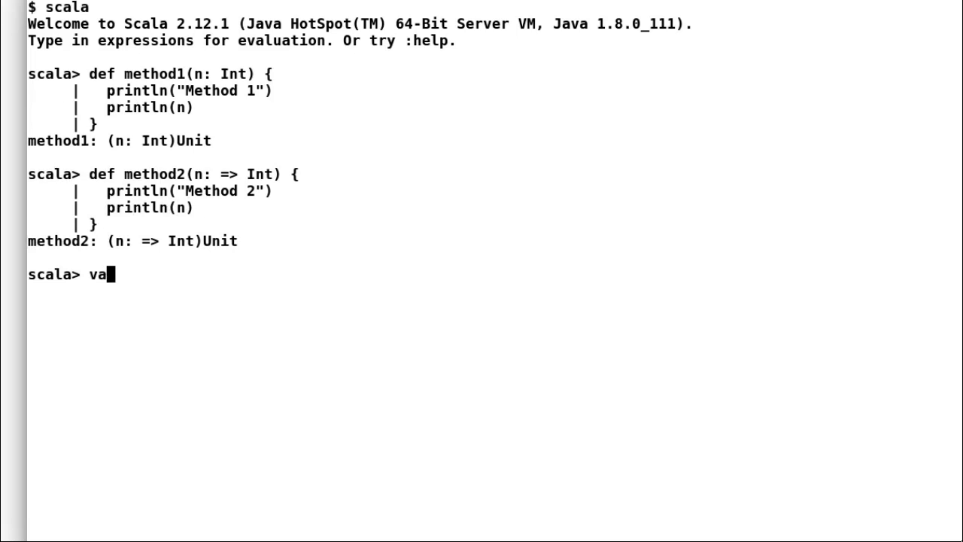
# Define val add = (a: Int, b: Int) => { println("Add numbers"); a + b }
pyautogui.write('l add =')
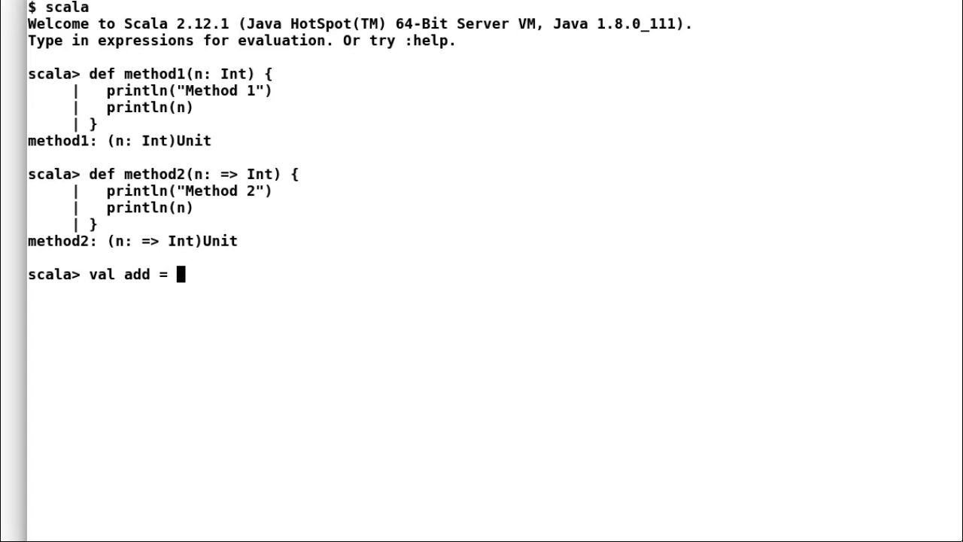
pyautogui.write('(a: Int, b')
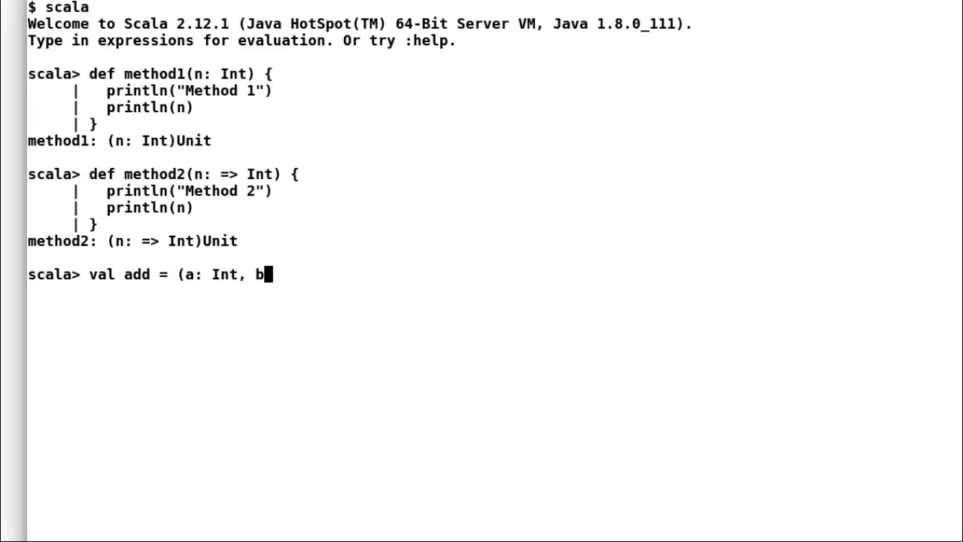
pyautogui.write(': Int) => { pr')
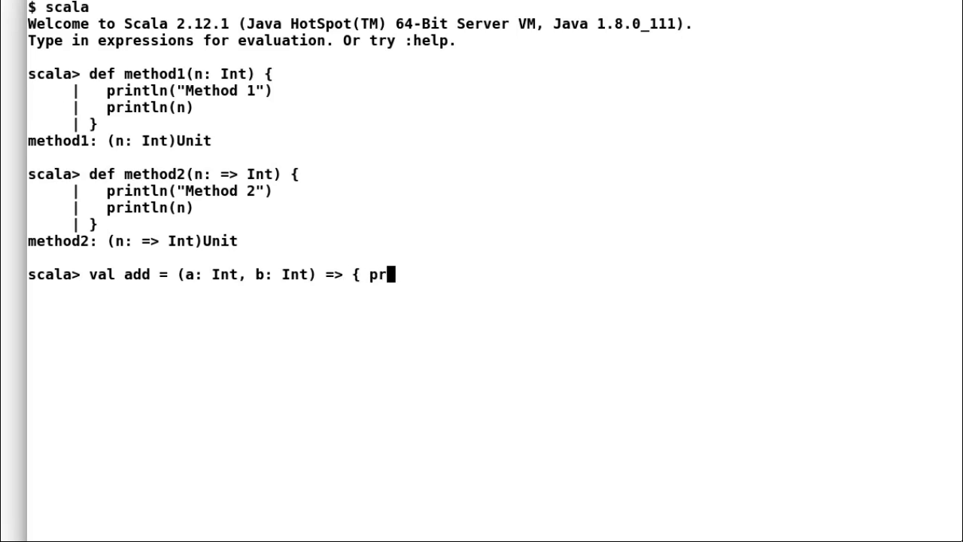
pyautogui.write('intln("Add')
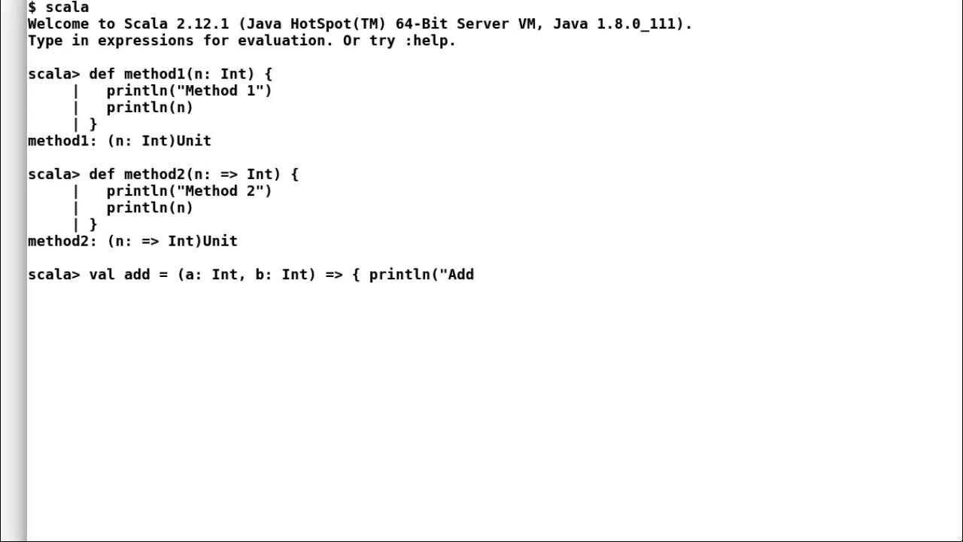
pyautogui.write('numbers"')
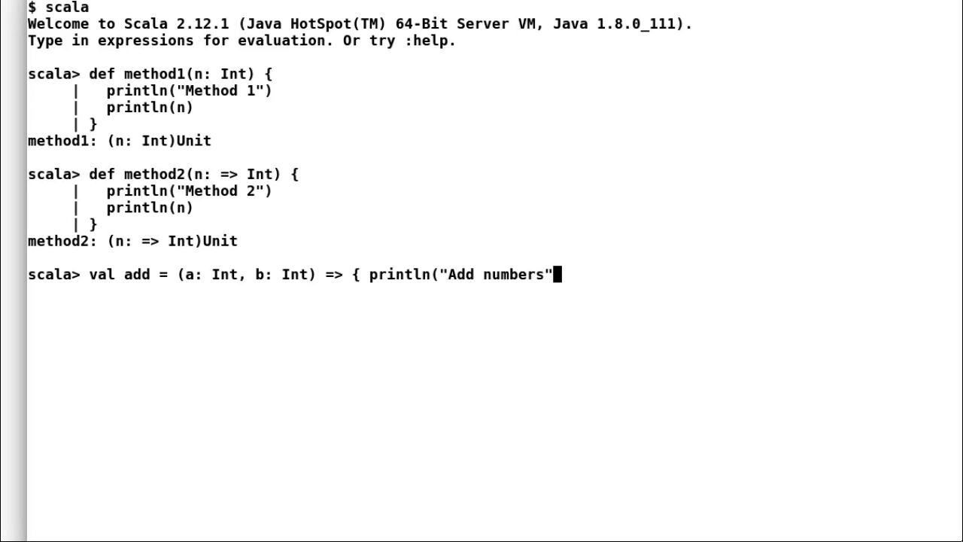
pyautogui.write(');')
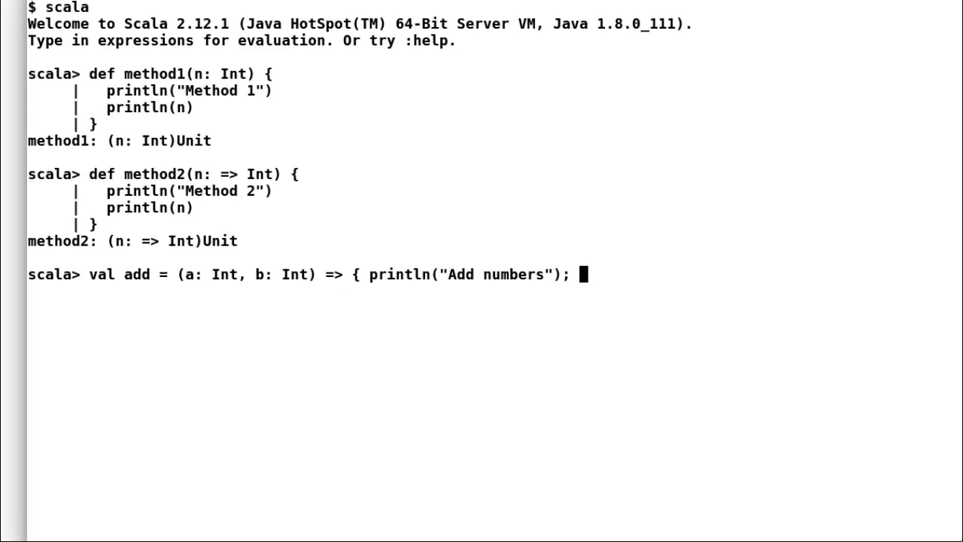
pyautogui.write('a + b}')
pyautogui.write('method')
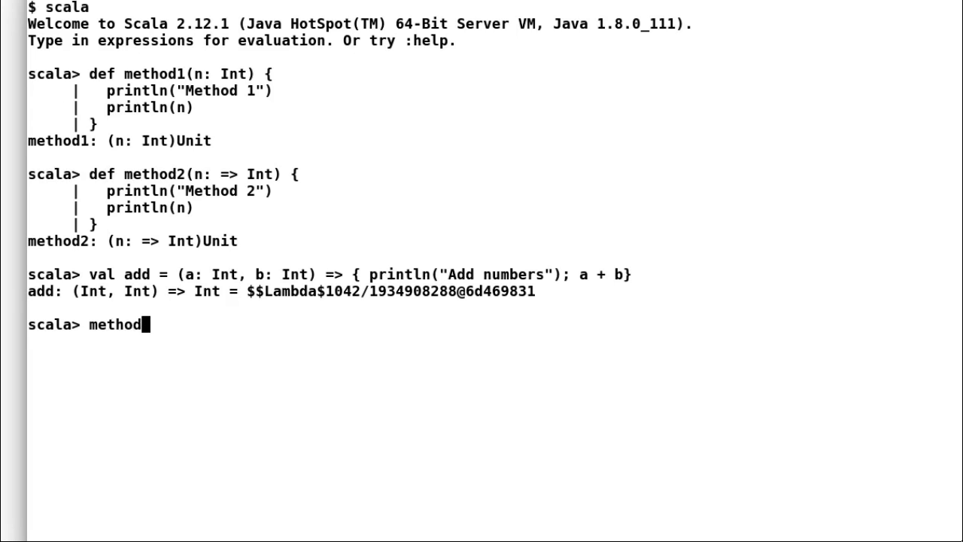
# Call method1(add(3,4)), printing Add numbers, Method 1, then 7
pyautogui.write('1(ad')
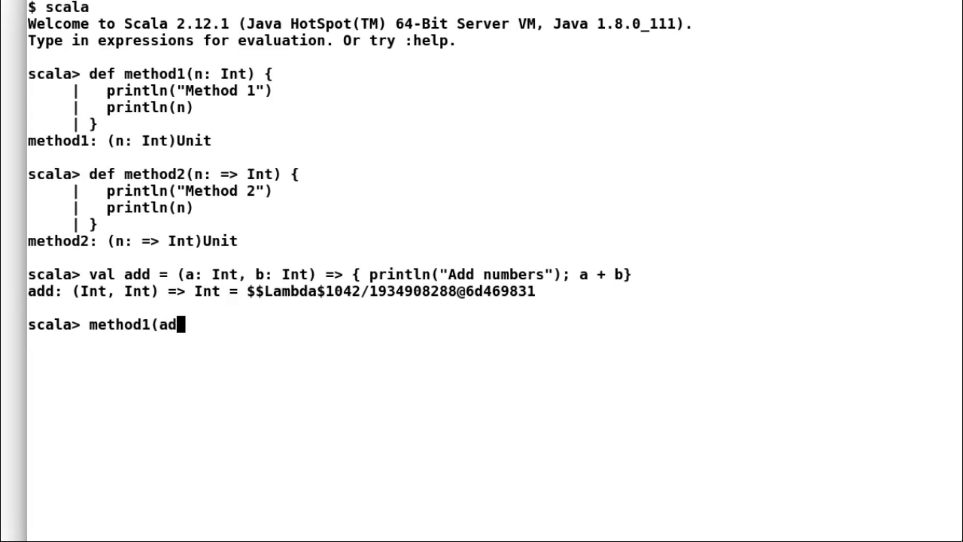
pyautogui.write('d(3,4')
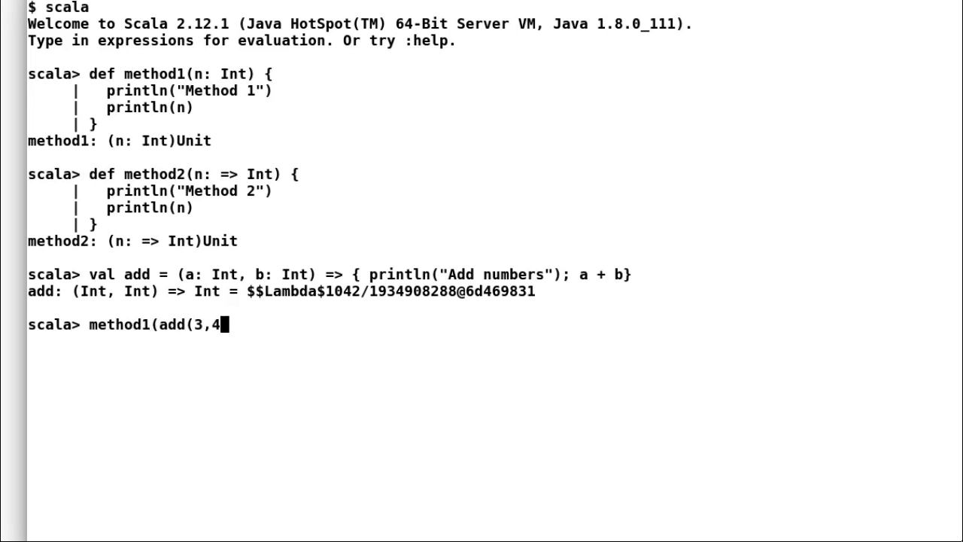
pyautogui.write('))')
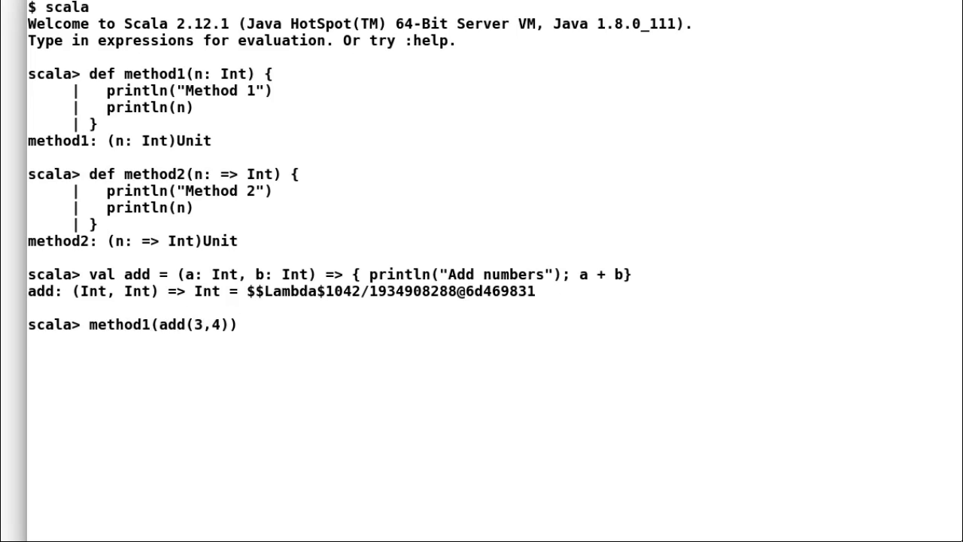
pyautogui.press('Return')
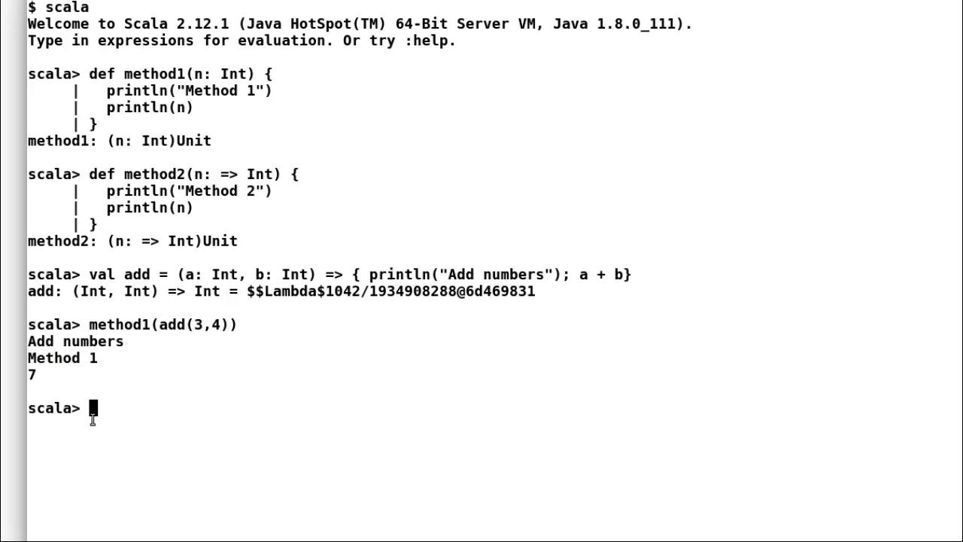
# Call by-name method2(add(3,4)) so Method 2 prints before Add numbers and 7
pyautogui.write('method2(a')
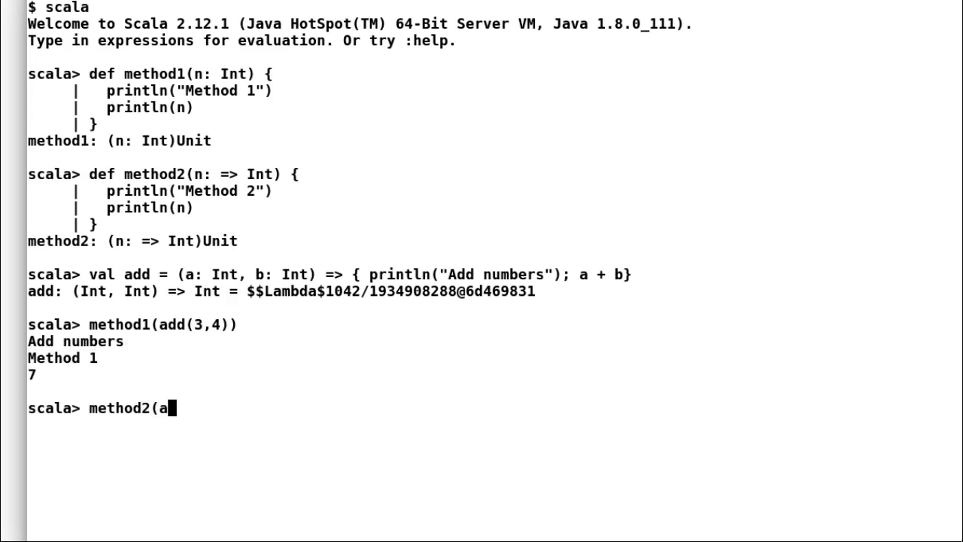
pyautogui.write('dd(3,4')
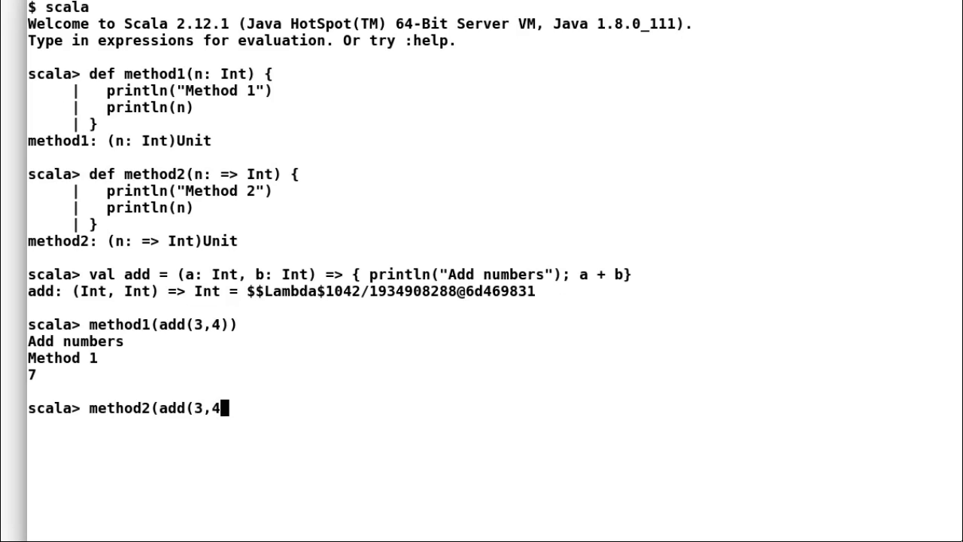
pyautogui.press('Return')
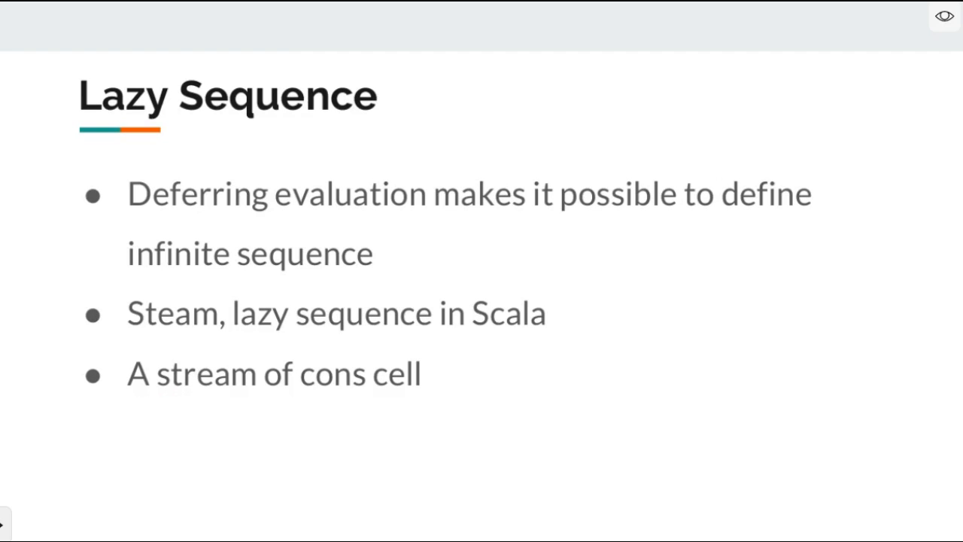
# Sketch a cons cell: a V value box, a link arrow, and a next box under the bullets
pyautogui.moveTo(151, 410); pyautogui.dragTo(244, 489)
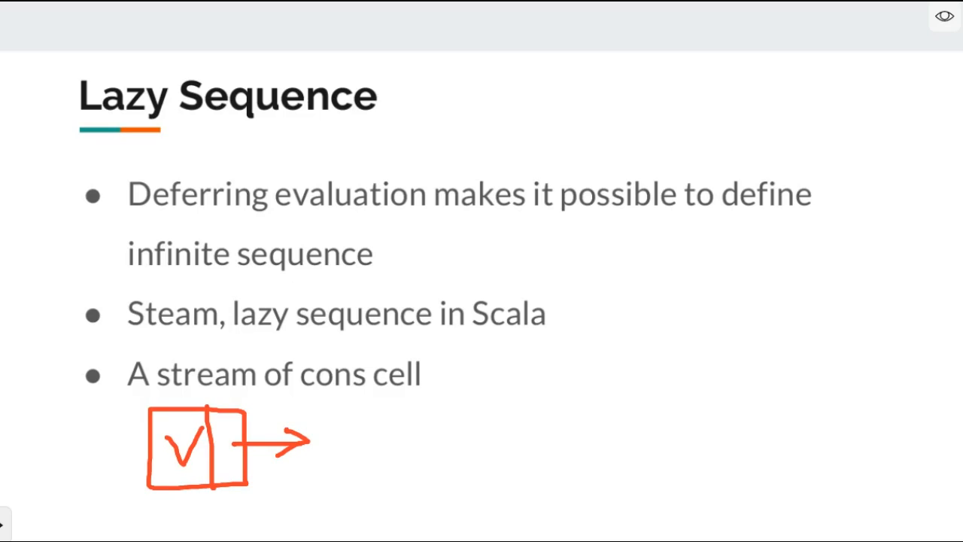
pyautogui.moveTo(313, 407); pyautogui.dragTo(410, 482)
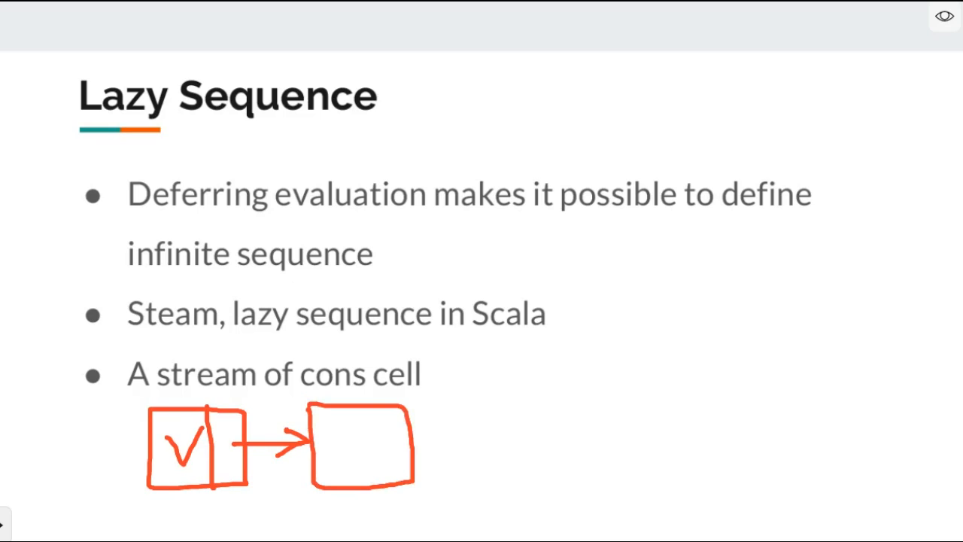
pyautogui.moveTo(376, 406); pyautogui.dragTo(379, 482)
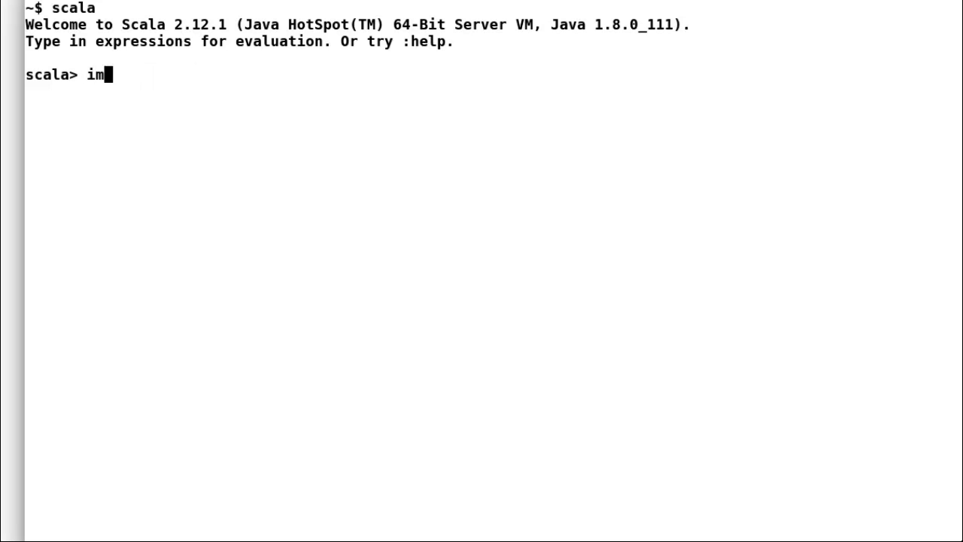
# Import Stream.cons and define addStream(n: Int): Stream[Int] = Stream.cons(n, addStream(n+1))
pyautogui.write('port Stream.cons')
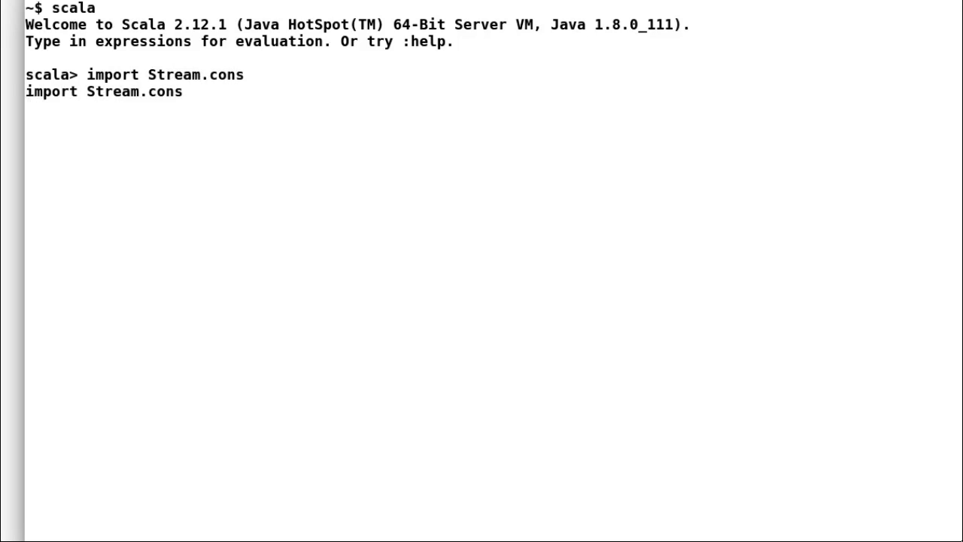
pyautogui.write('def add')
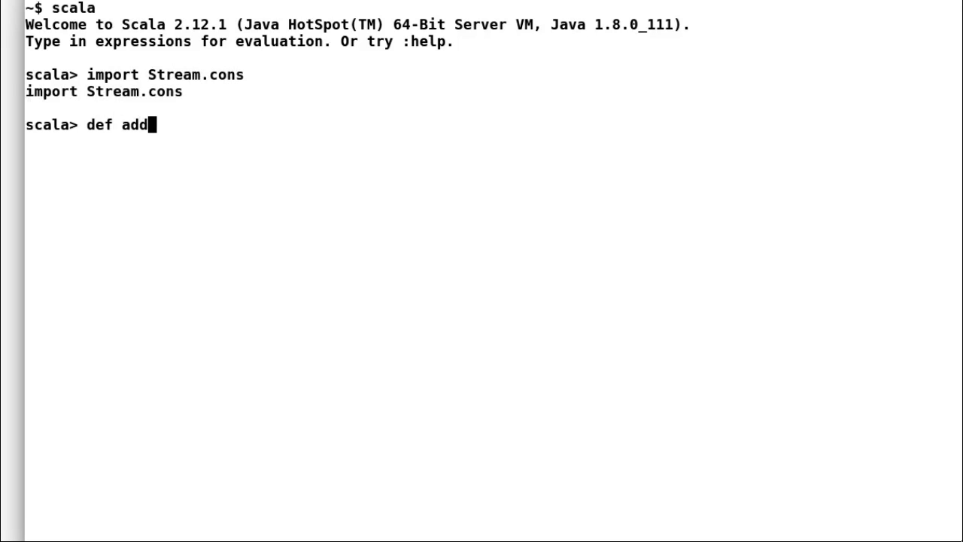
pyautogui.write('Stream(')
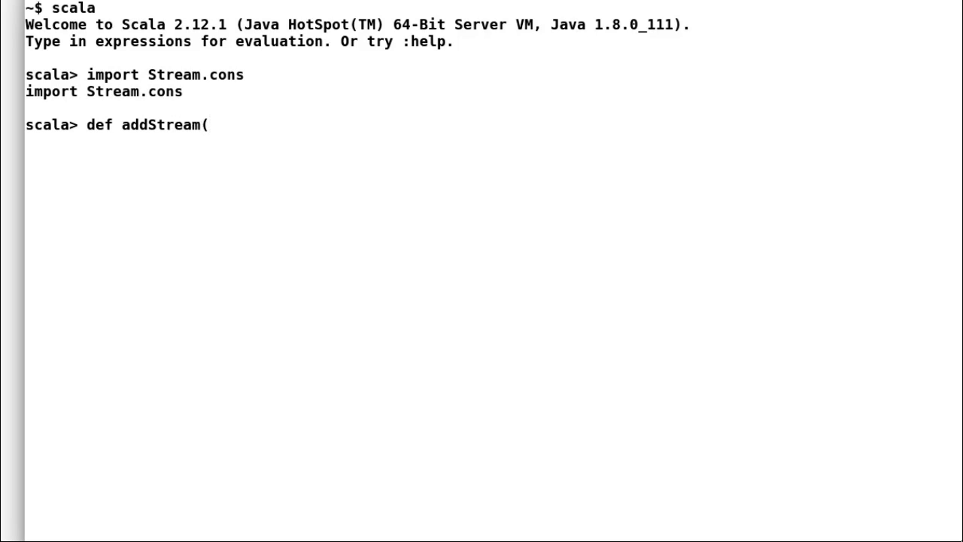
pyautogui.write('n: Int):')
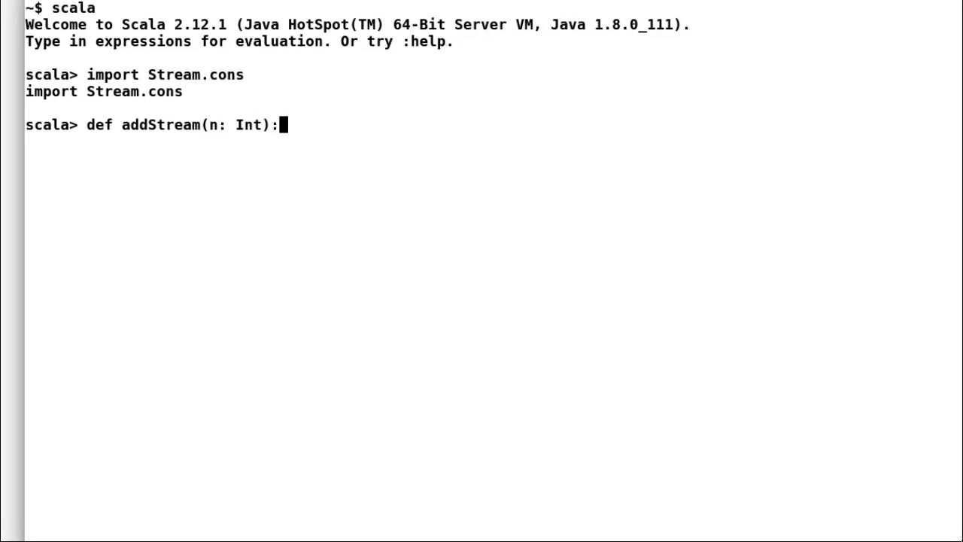
pyautogui.write('Stream[In')
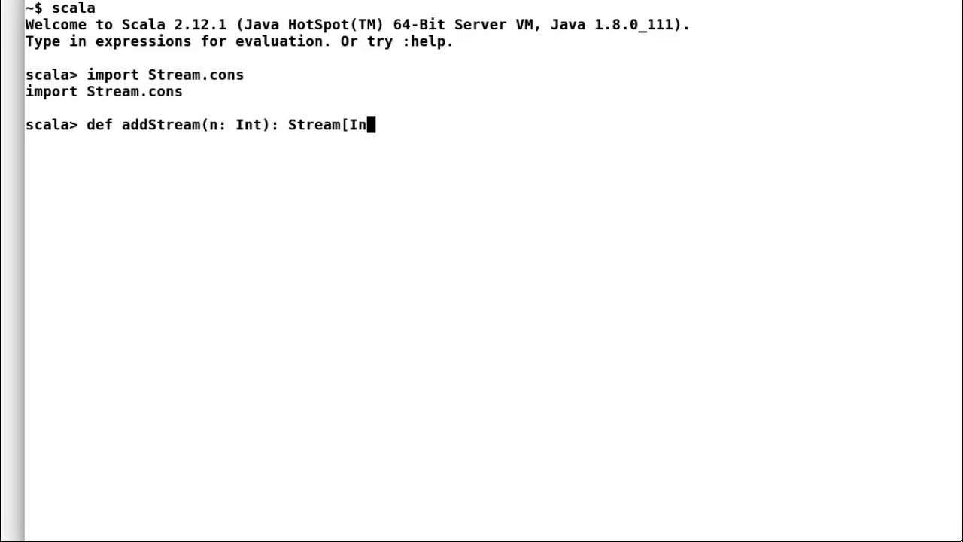
pyautogui.write('t] =')
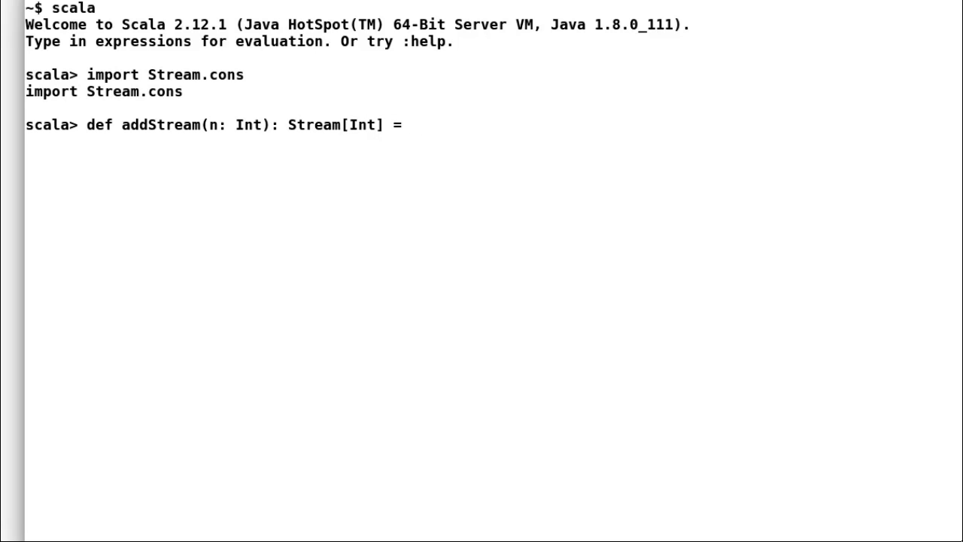
pyautogui.write('Stream.cons')
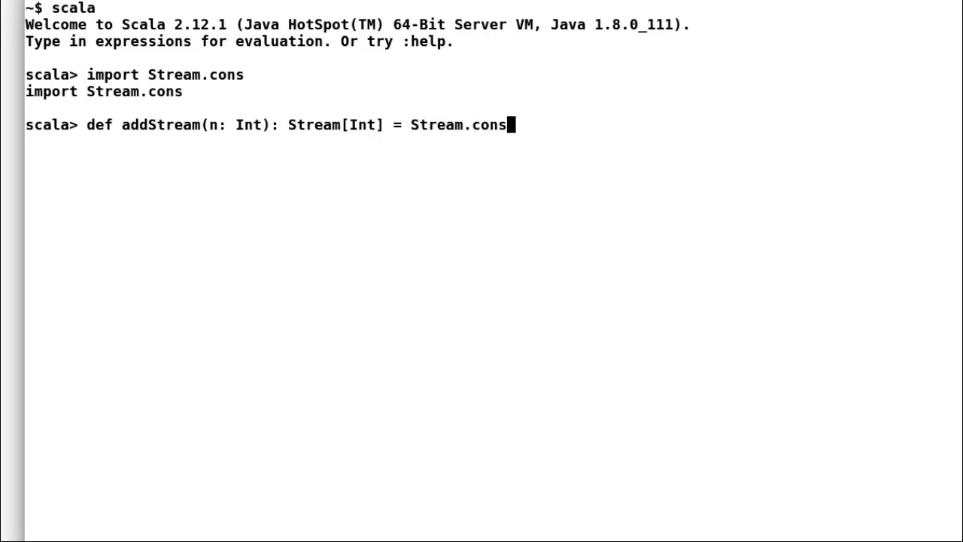
pyautogui.write('(n,')
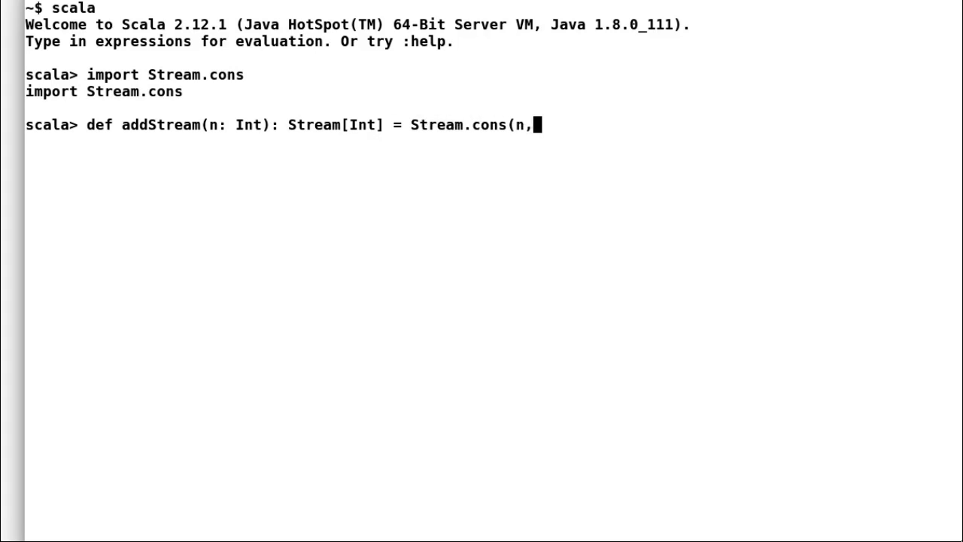
pyautogui.write('addStream')
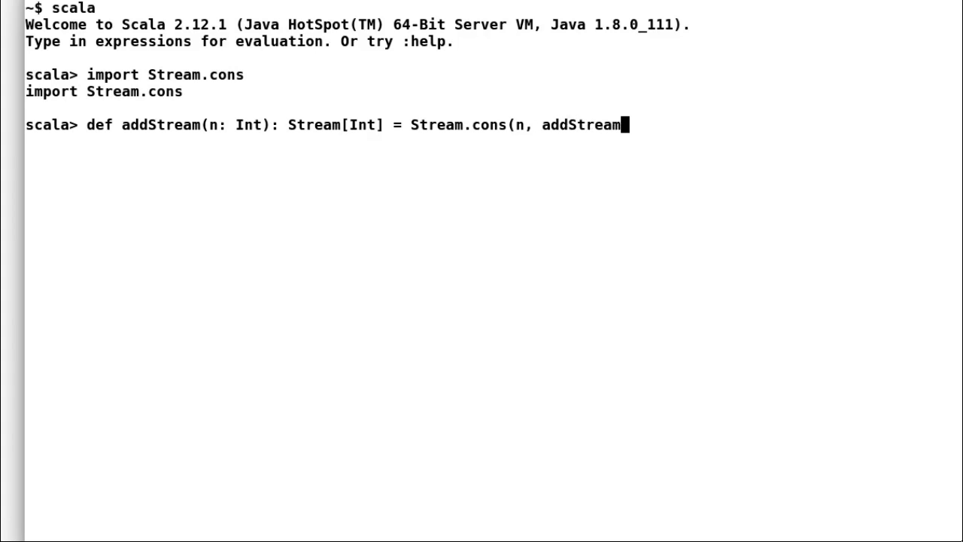
pyautogui.write('(n+1')
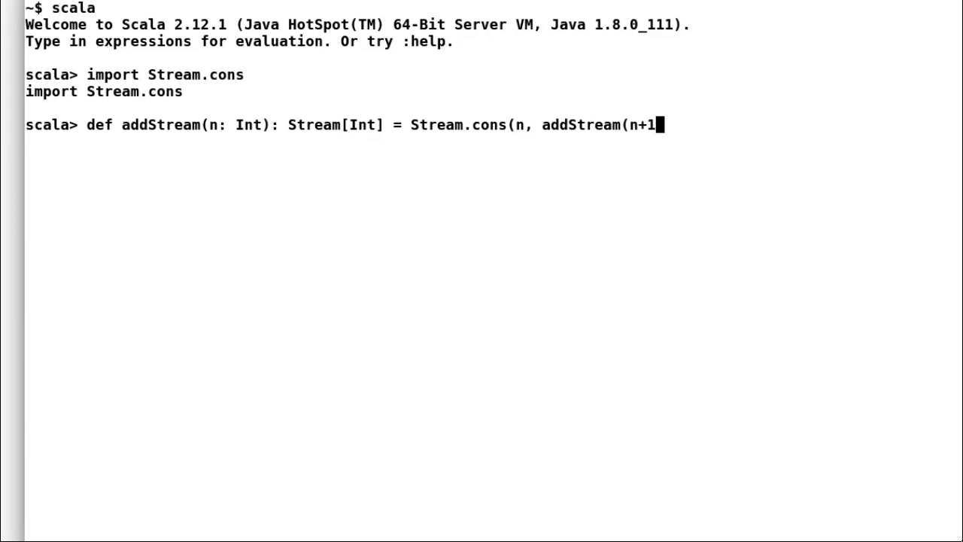
pyautogui.press('Return')
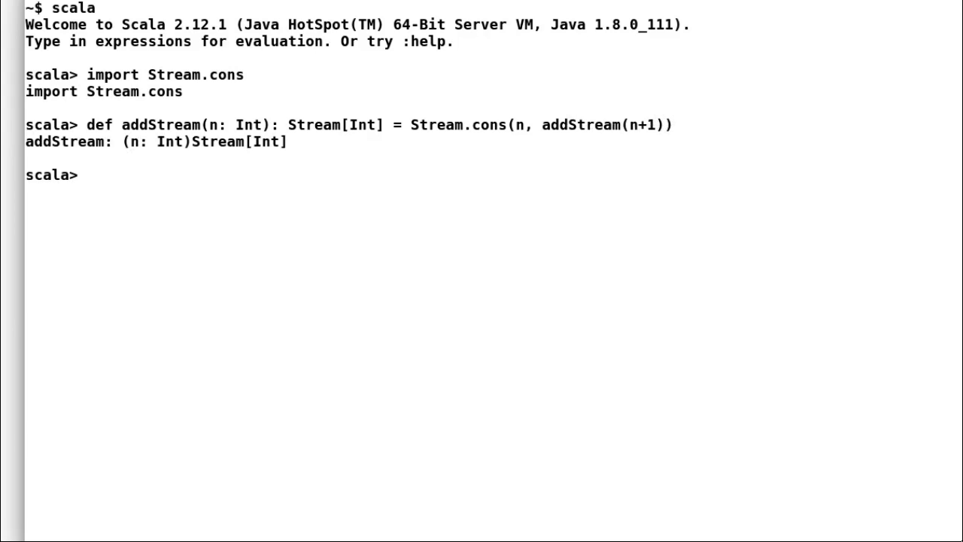
pyautogui.write('va')
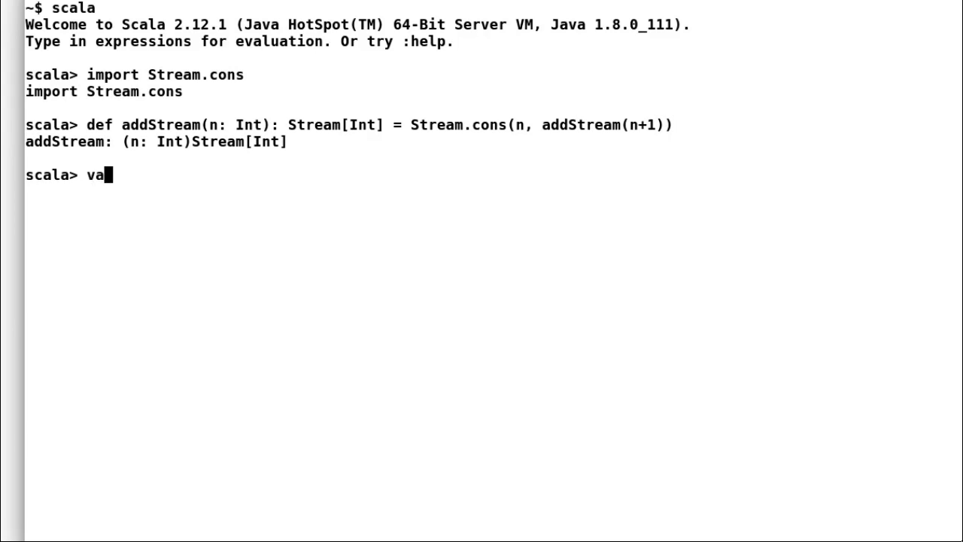
# Define val positiveIntegers = addStream(0), shown as Stream(0, ?)
pyautogui.write('l')
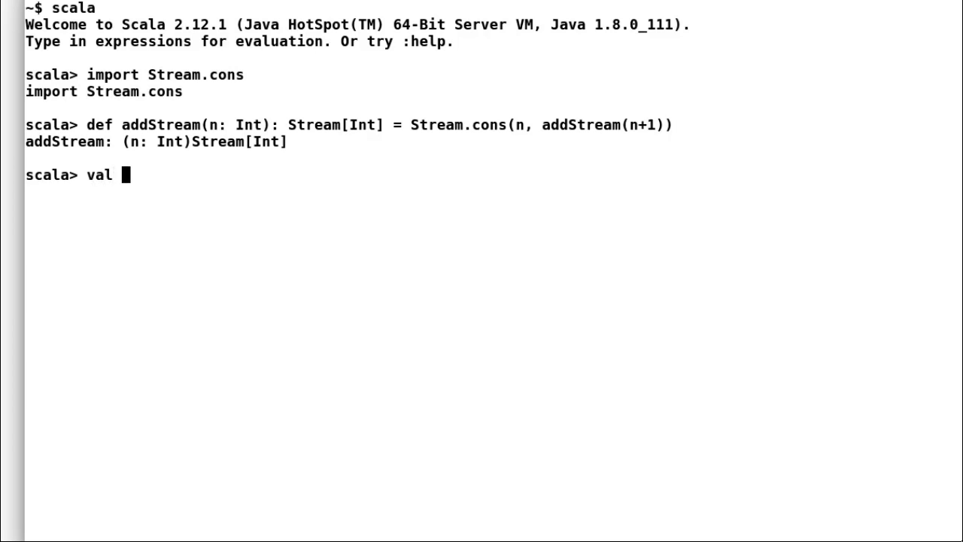
pyautogui.write('positive')
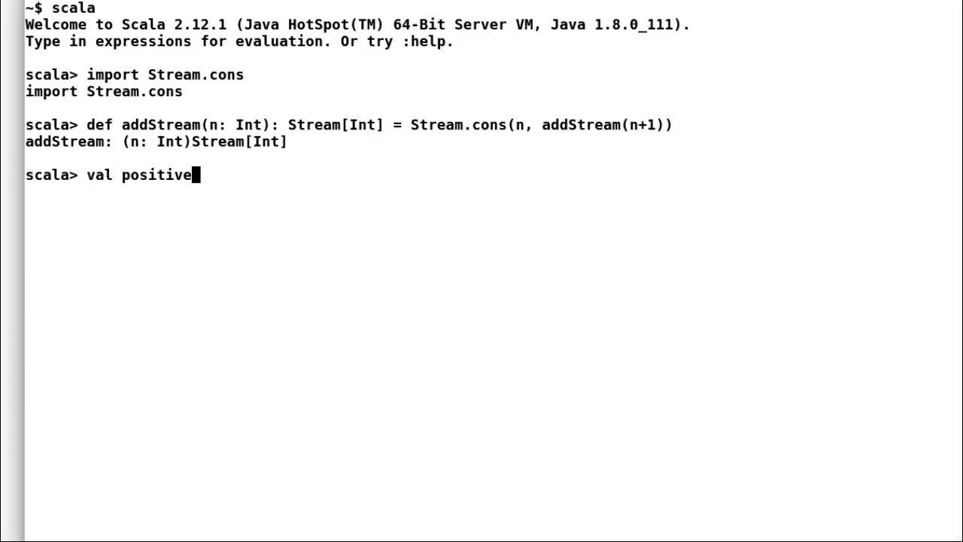
pyautogui.write('Integers')
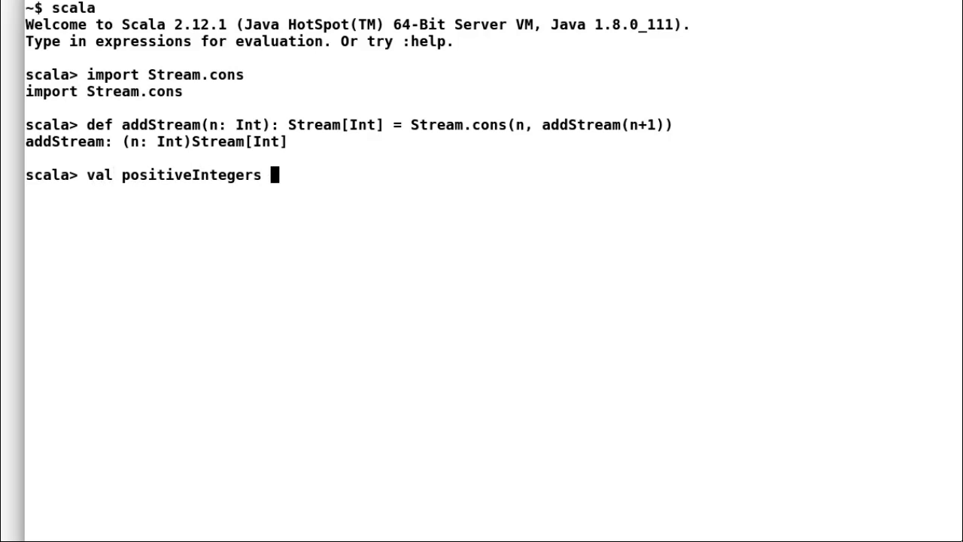
pyautogui.write('= a')
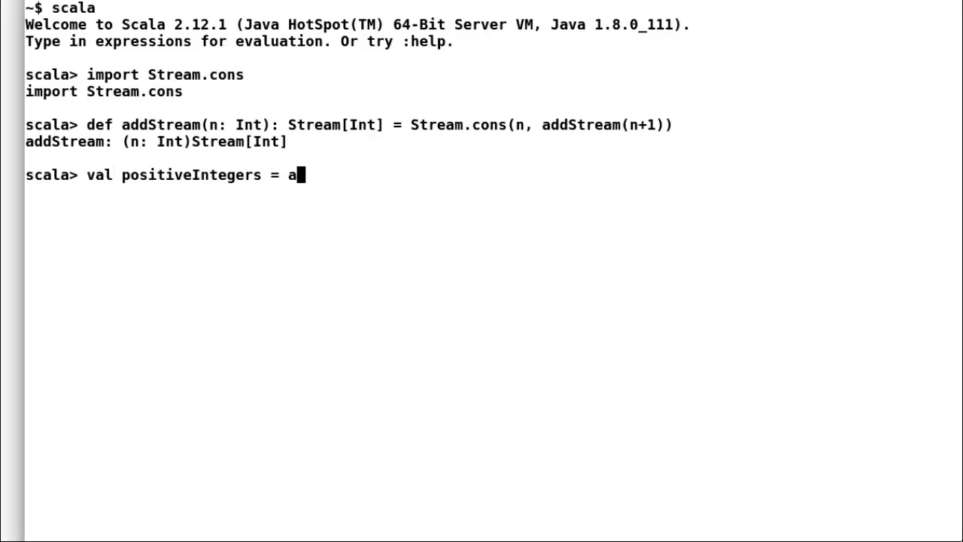
pyautogui.write('ddStream(0')
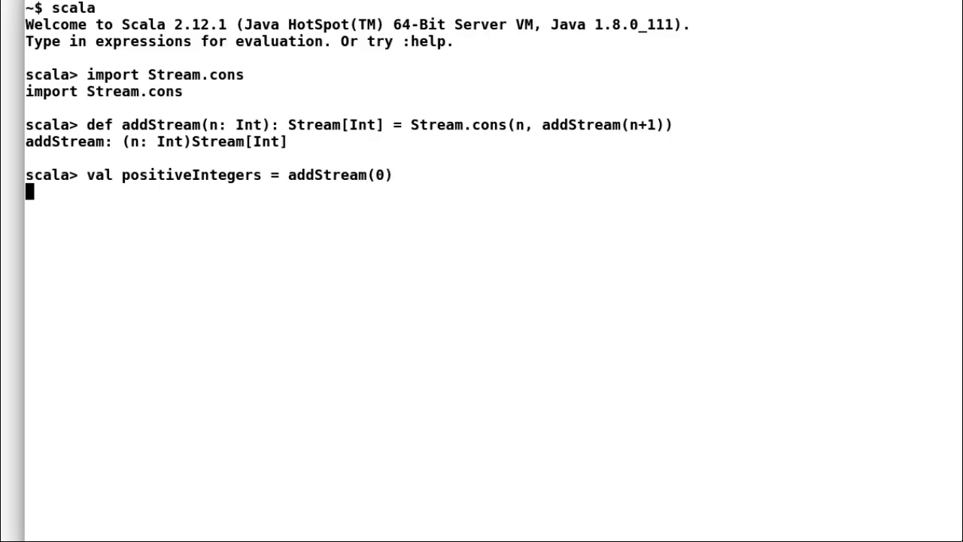
pyautogui.press('Return')
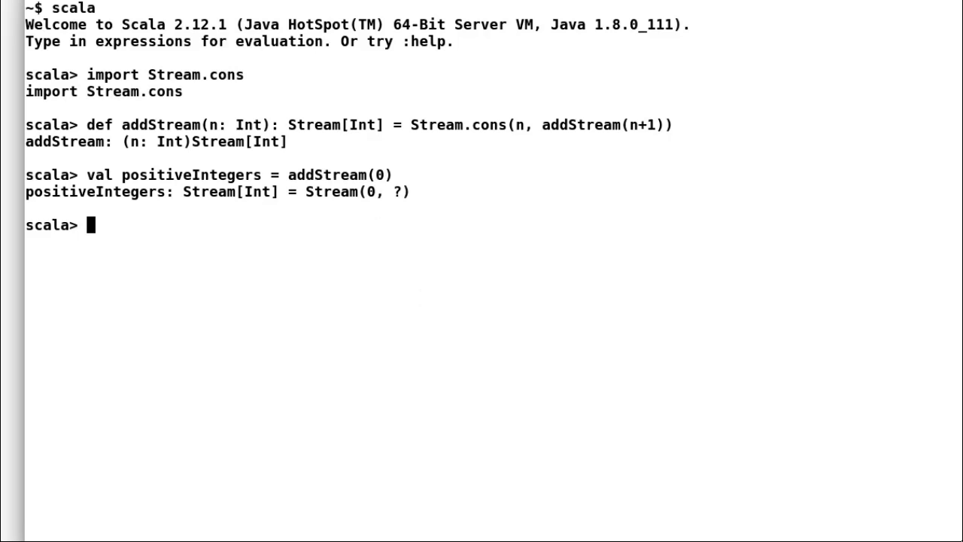
# Run positiveIntegers.take(5) foreach println, printing 0 through 4
pyautogui.write('positi')
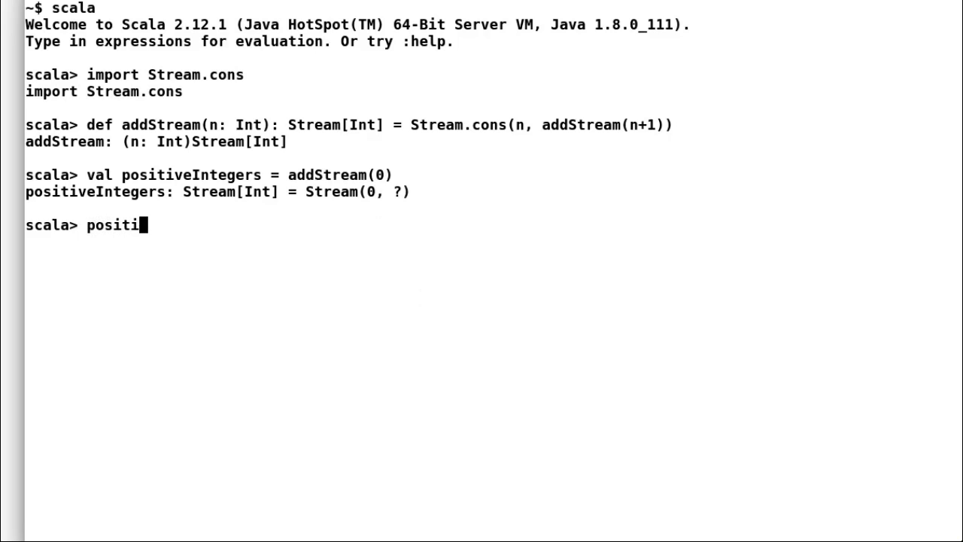
pyautogui.write('veIntegers.tak')
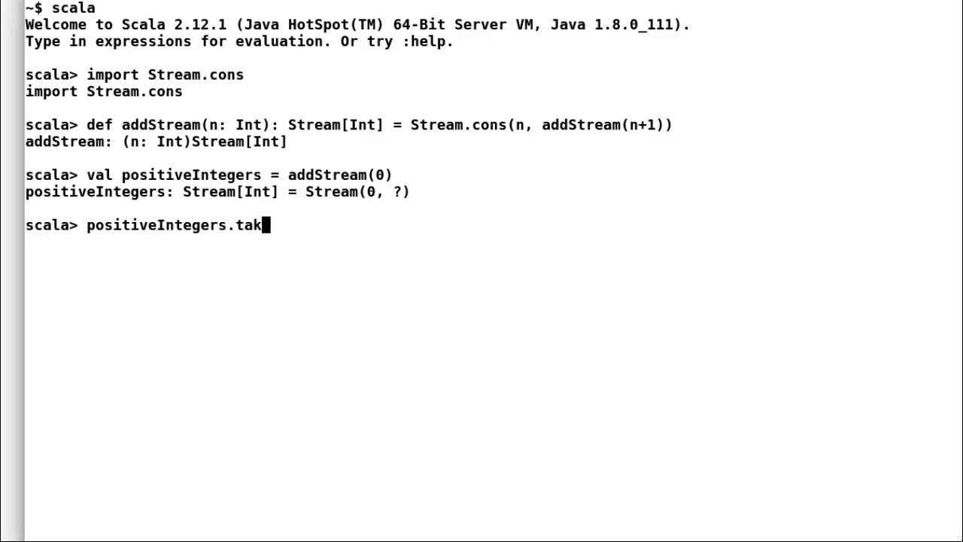
pyautogui.write('e(5)')
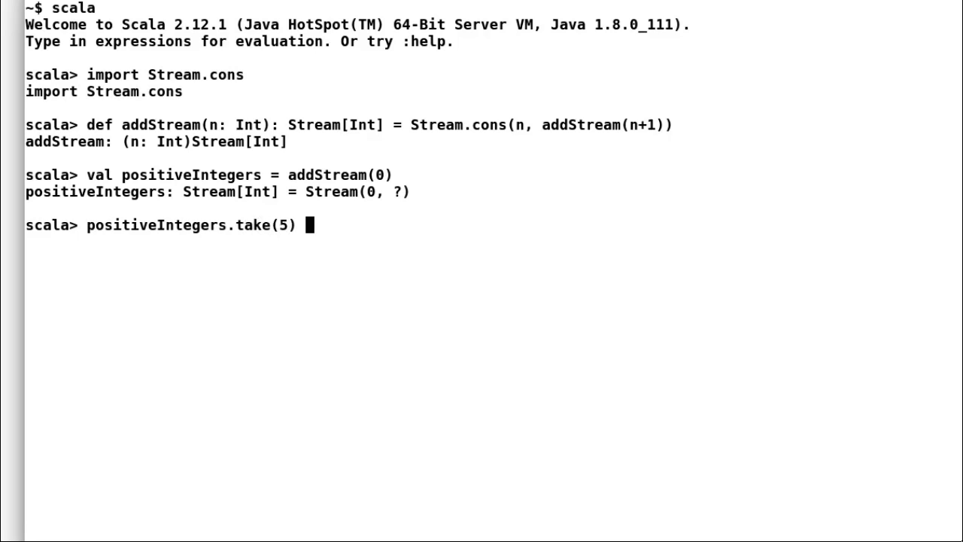
pyautogui.write('foreach p')
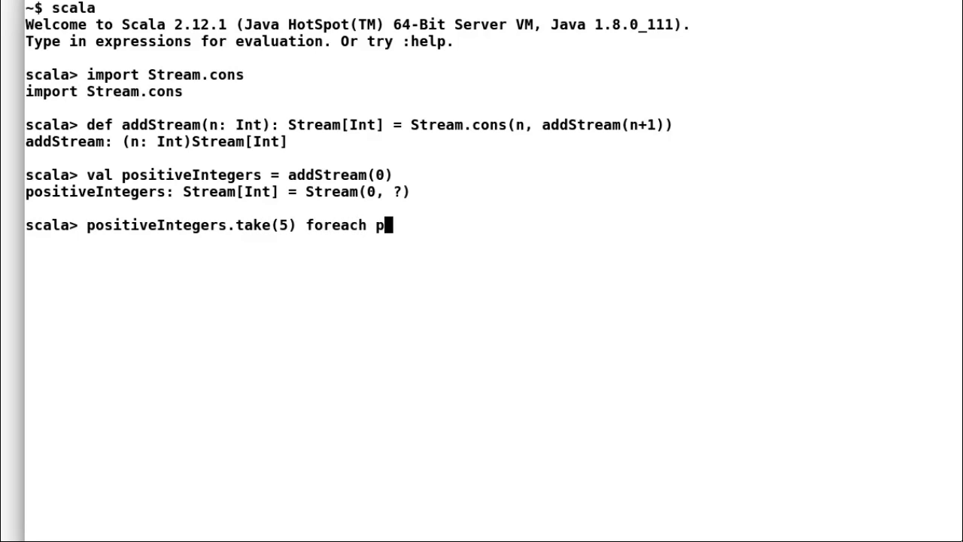
pyautogui.press('Return')
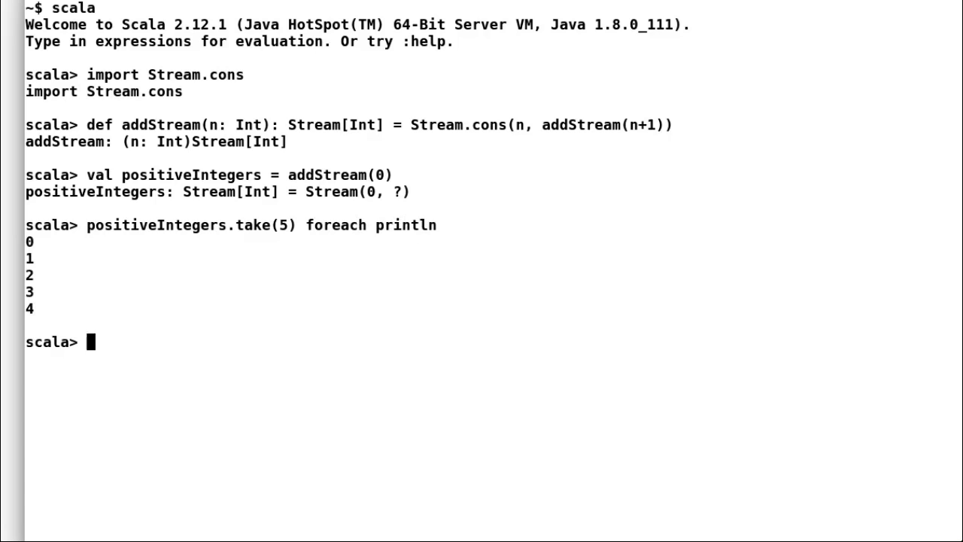